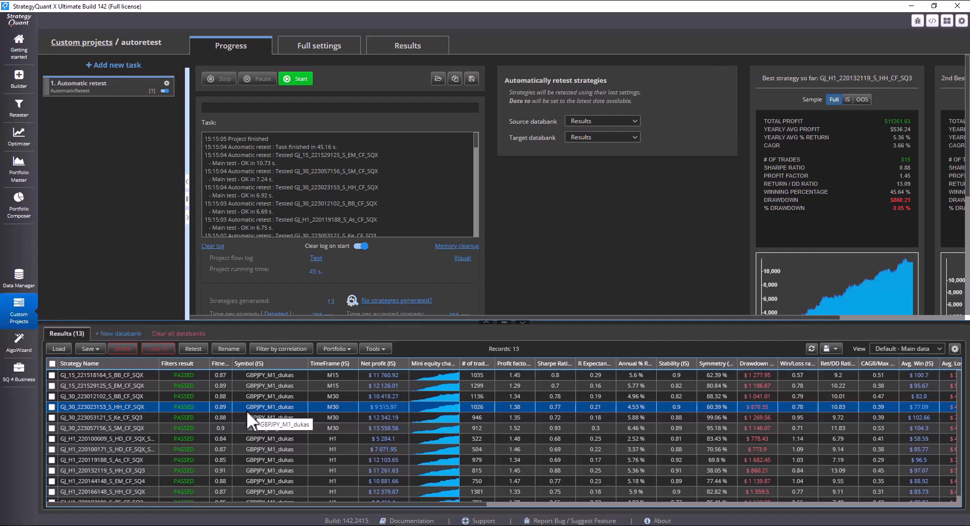
mouse_move(128, 108)
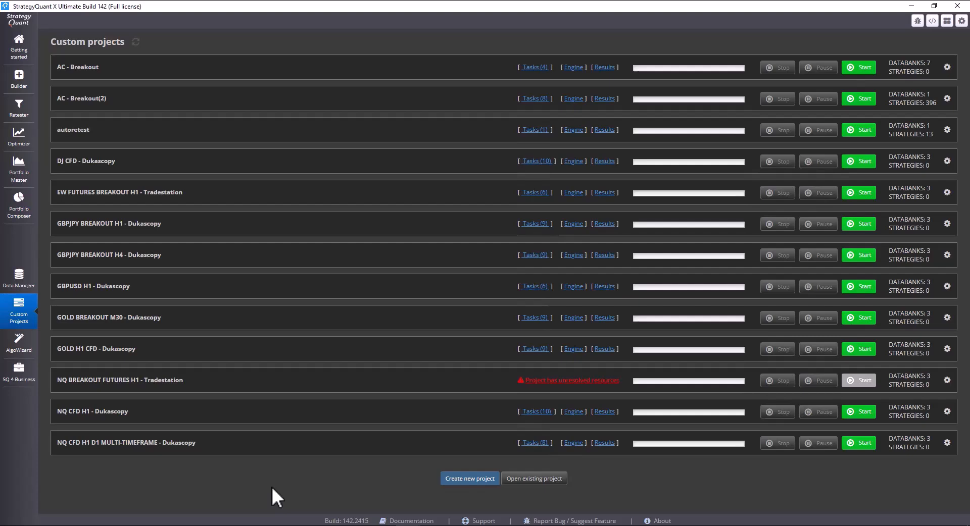
mouse_move(267, 135)
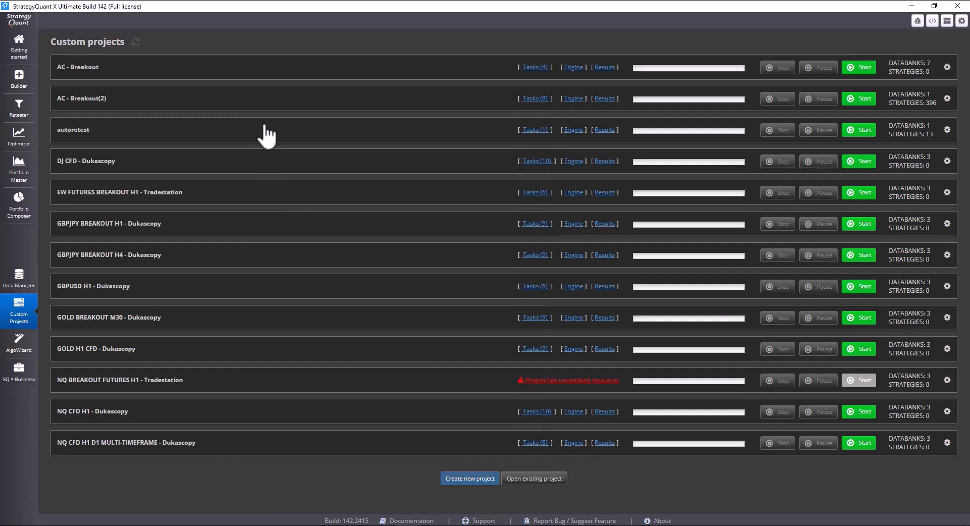
- Reopen the autoretest project and view its Results databank of retested strategies
left_click(73, 129)
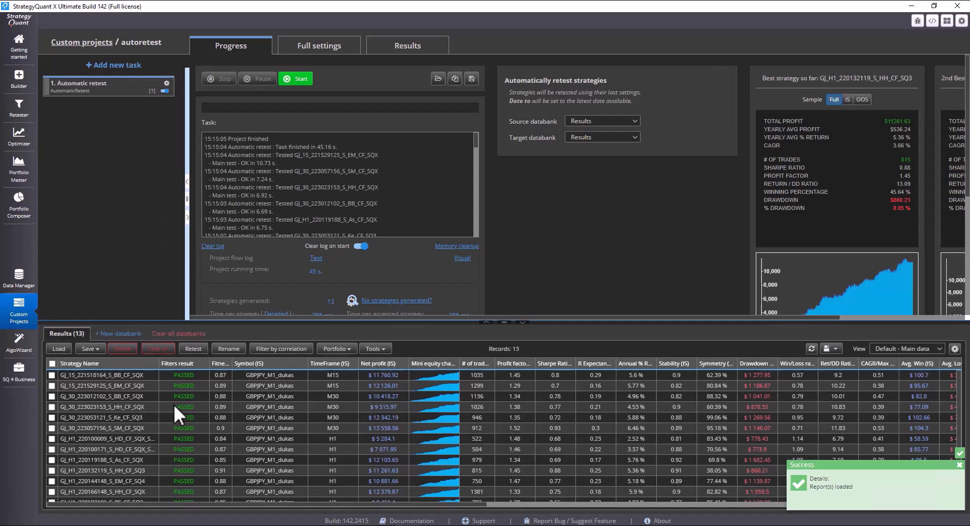
left_click(269, 407)
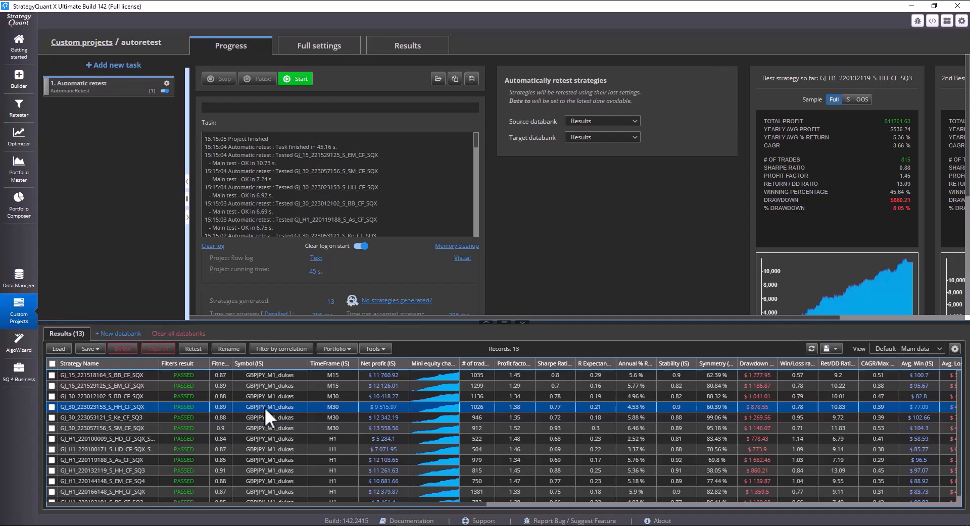
mouse_move(259, 417)
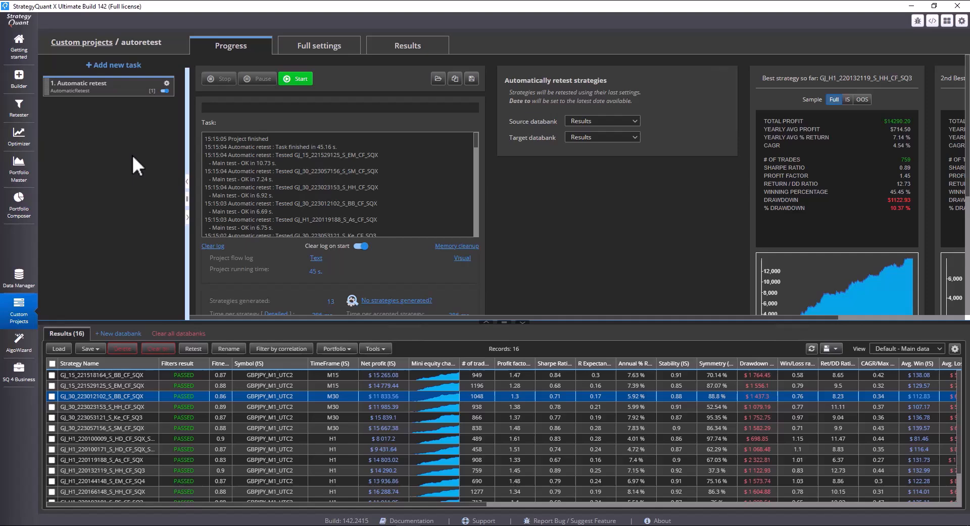
- Create a new custom project named 'automatic retest' from the Custom projects list
left_click(19, 309)
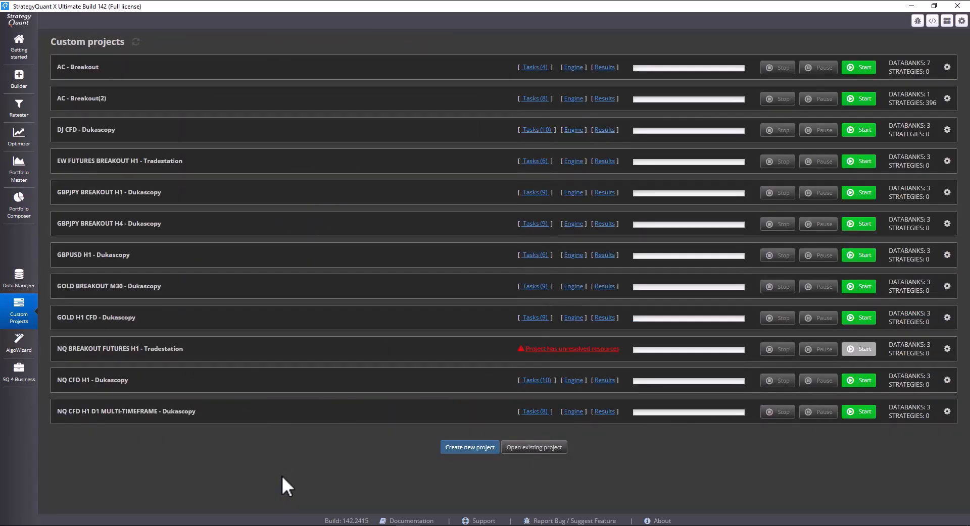
left_click(469, 448)
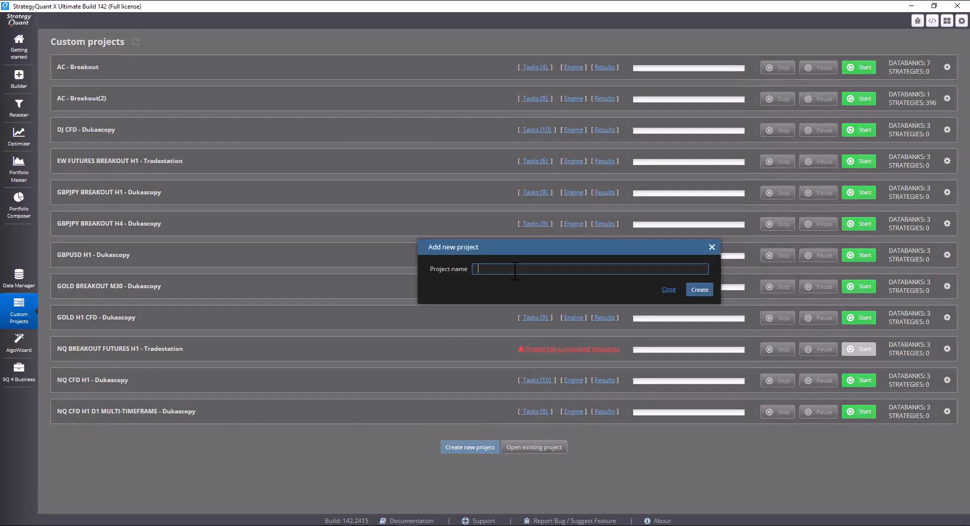
type("a")
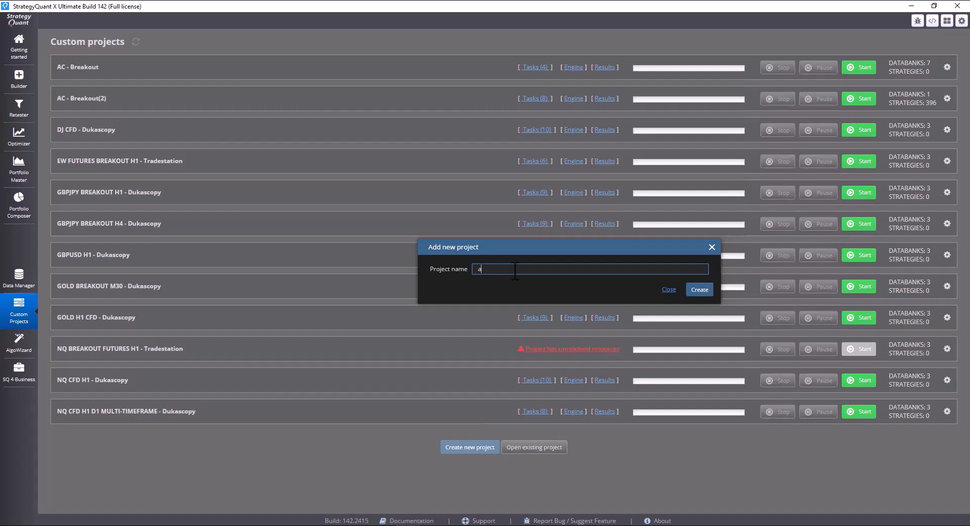
type("utomatic retest")
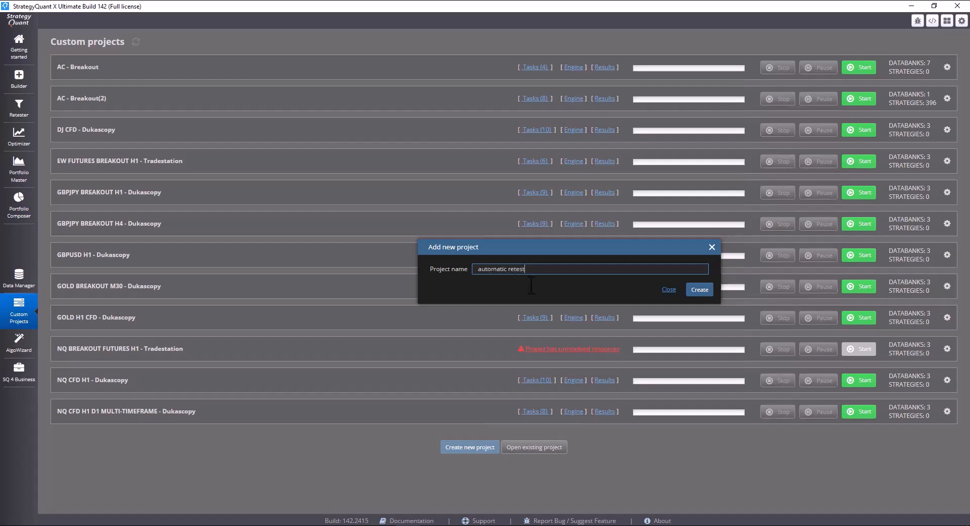
left_click(698, 290)
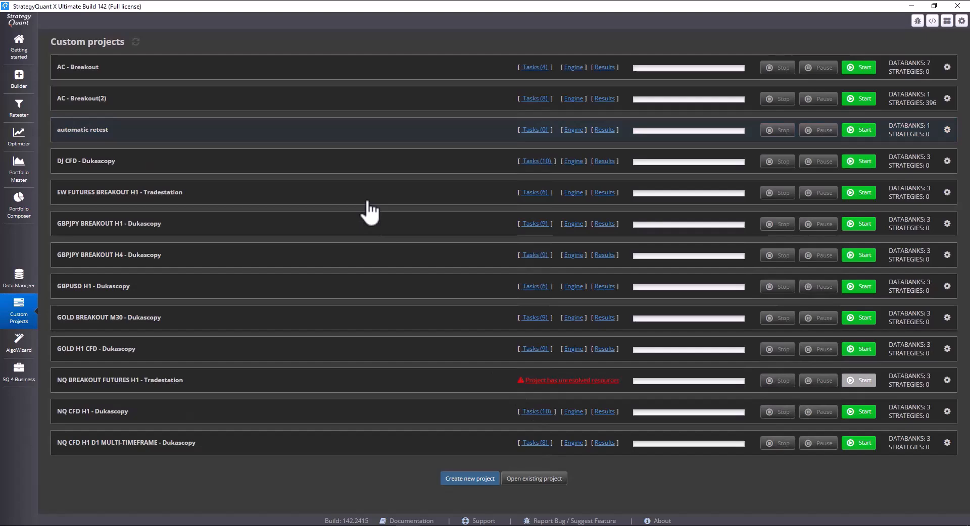
- Add an Automatic retest task (Results to Results databank) as the project's first task
left_click(81, 129)
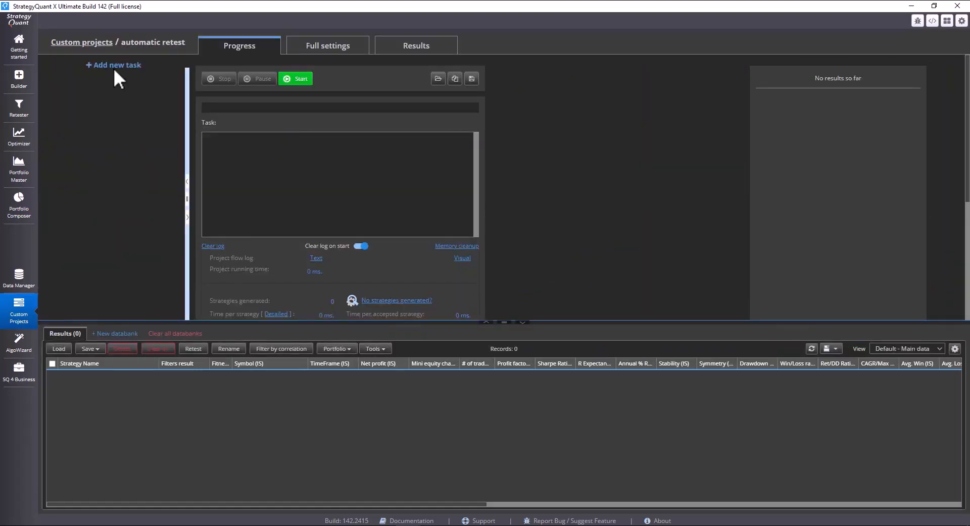
mouse_move(123, 74)
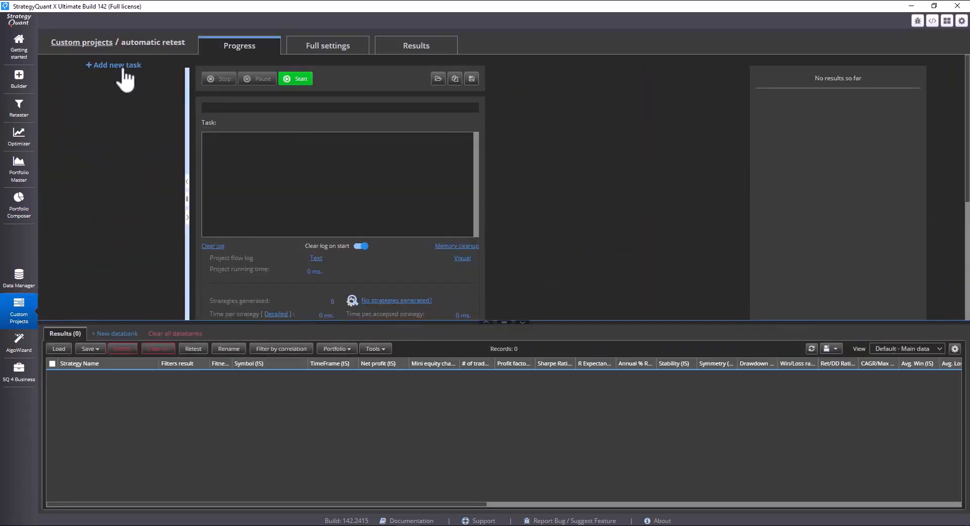
left_click(114, 65)
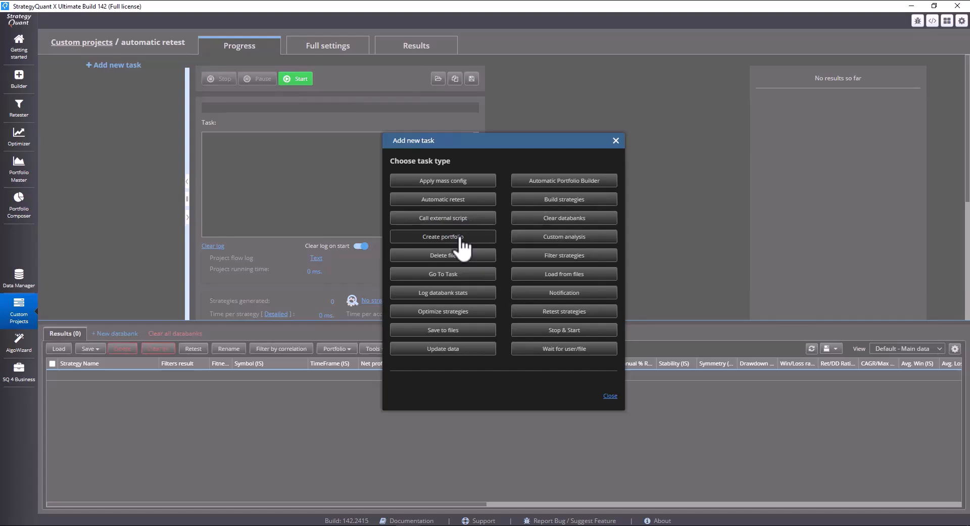
mouse_move(564, 311)
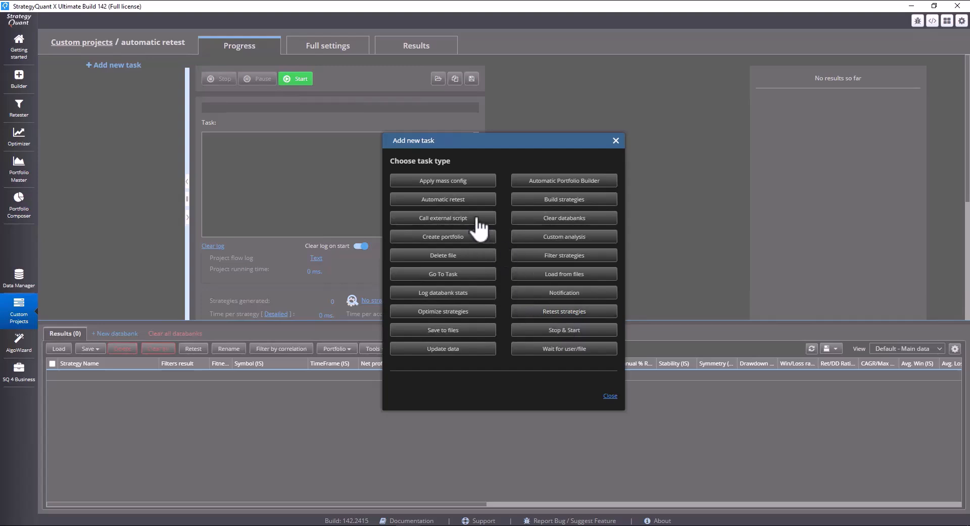
mouse_move(443, 199)
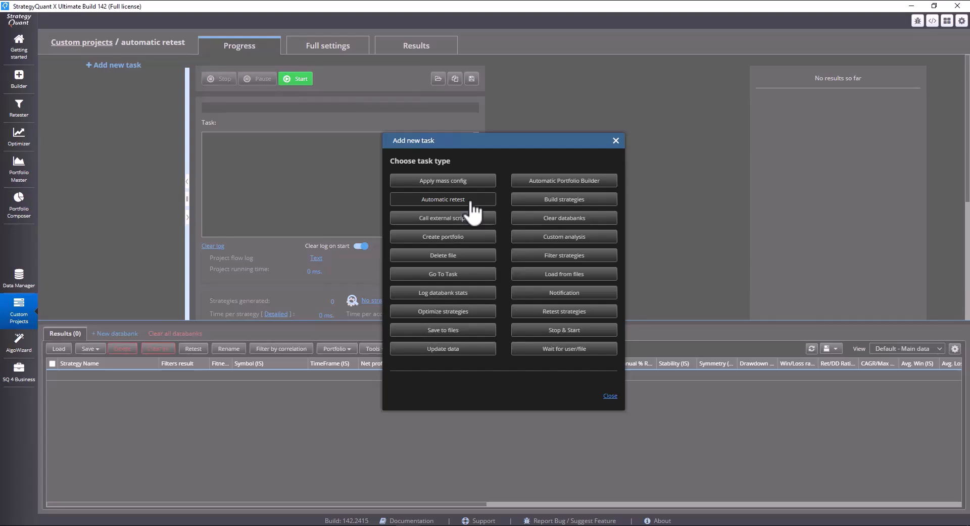
left_click(442, 199)
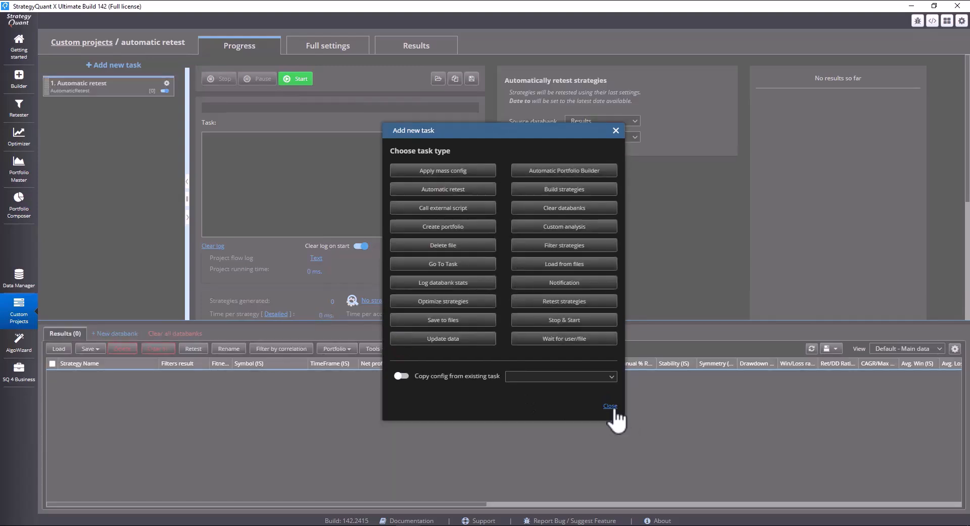
left_click(609, 406)
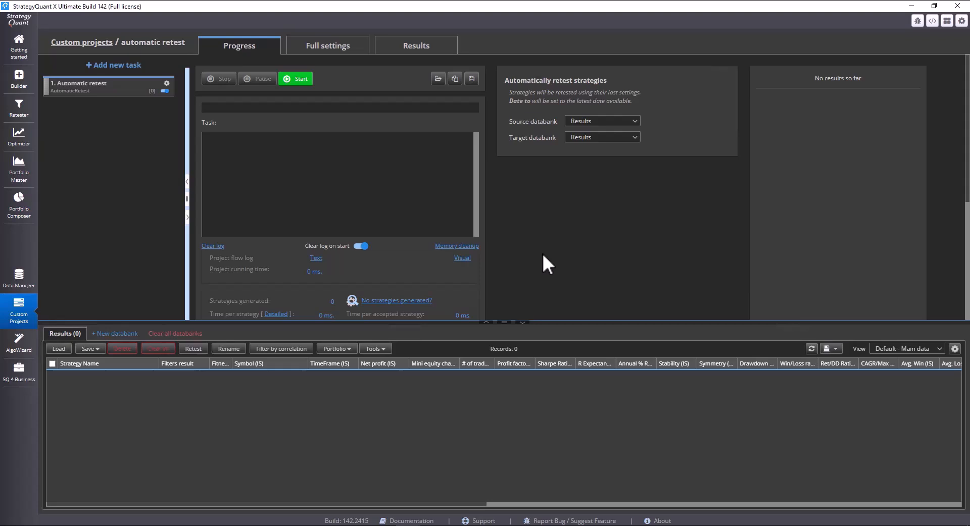
mouse_move(327, 45)
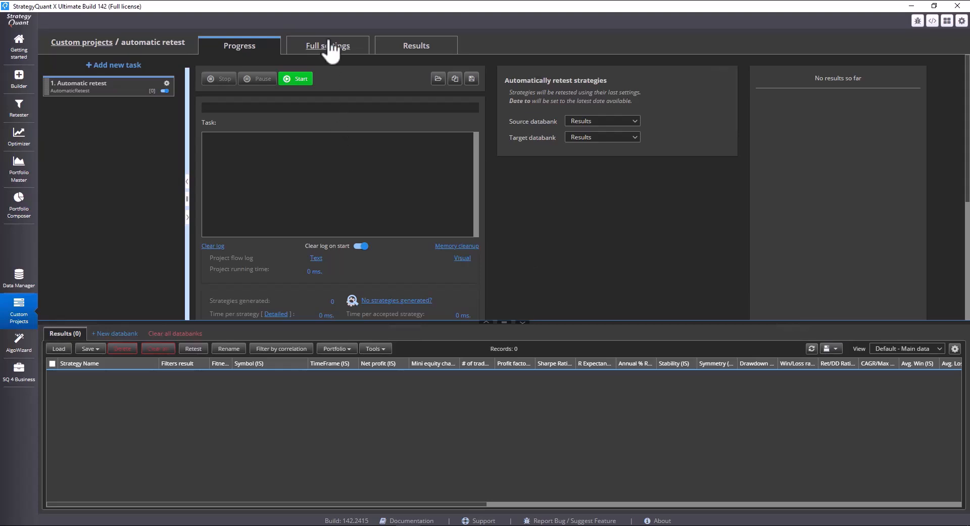
- Show the Automatic retest task's full settings with its Custom Data options
left_click(327, 46)
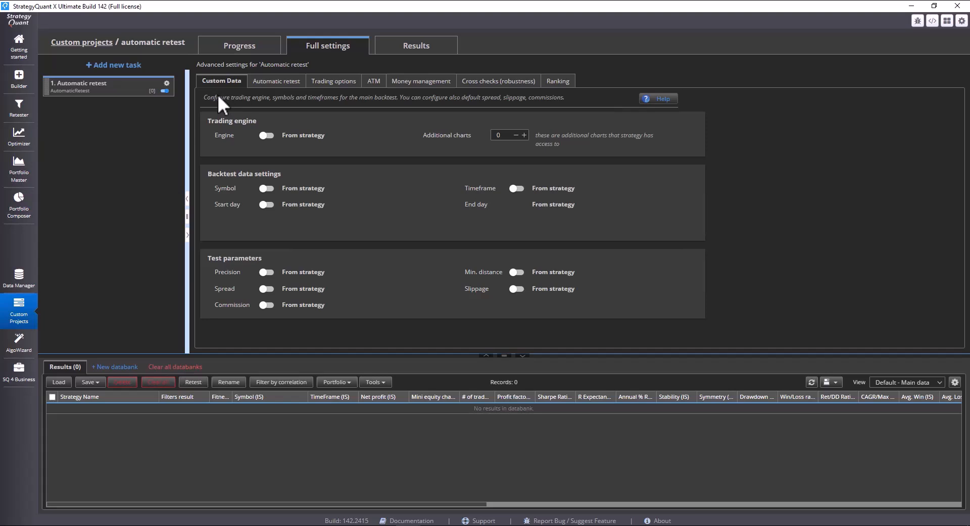
mouse_move(715, 102)
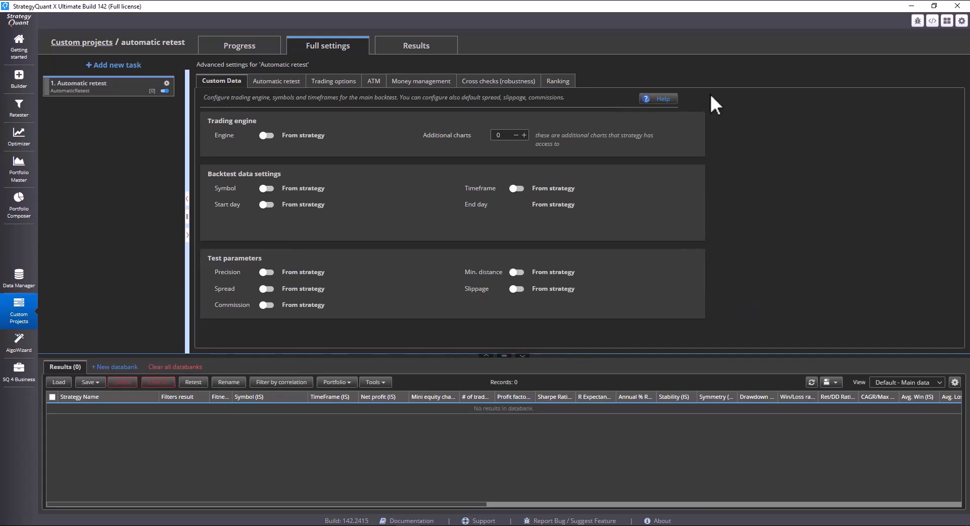
mouse_move(203, 256)
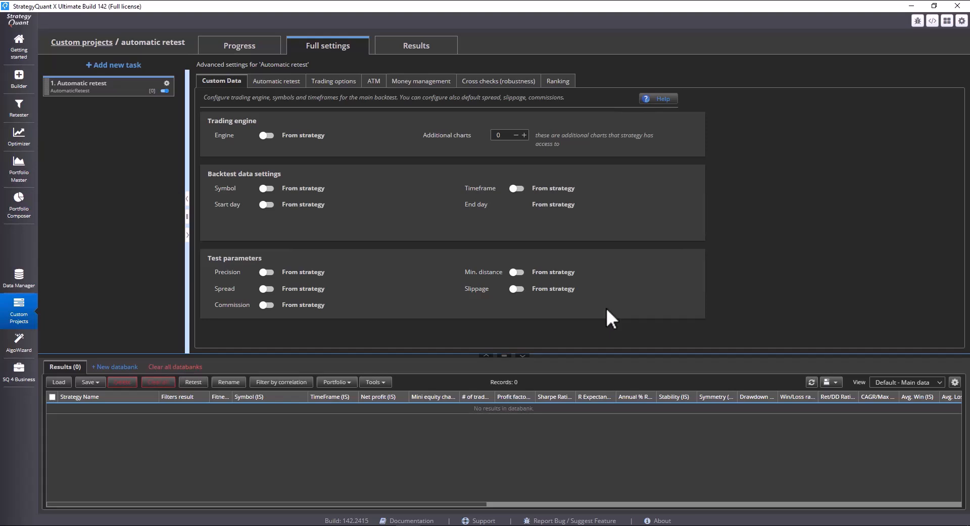
mouse_move(424, 263)
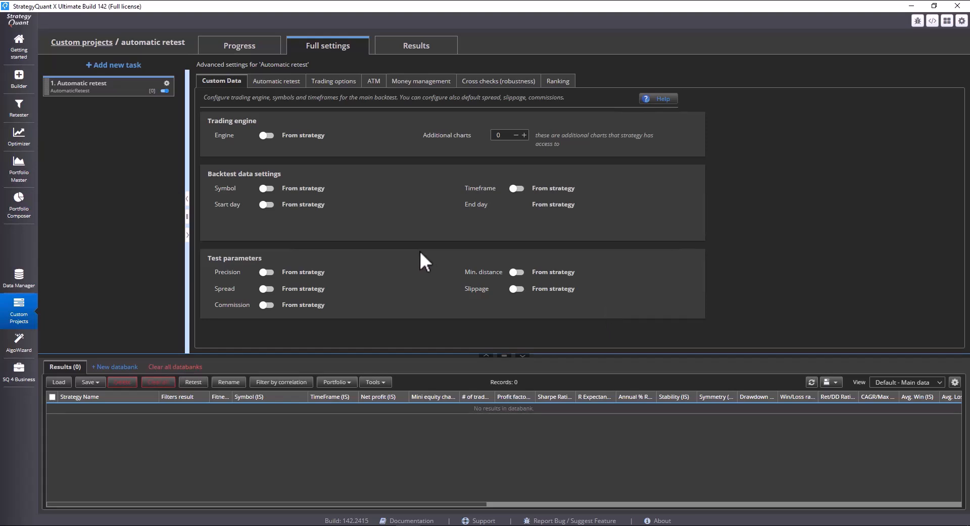
mouse_move(623, 259)
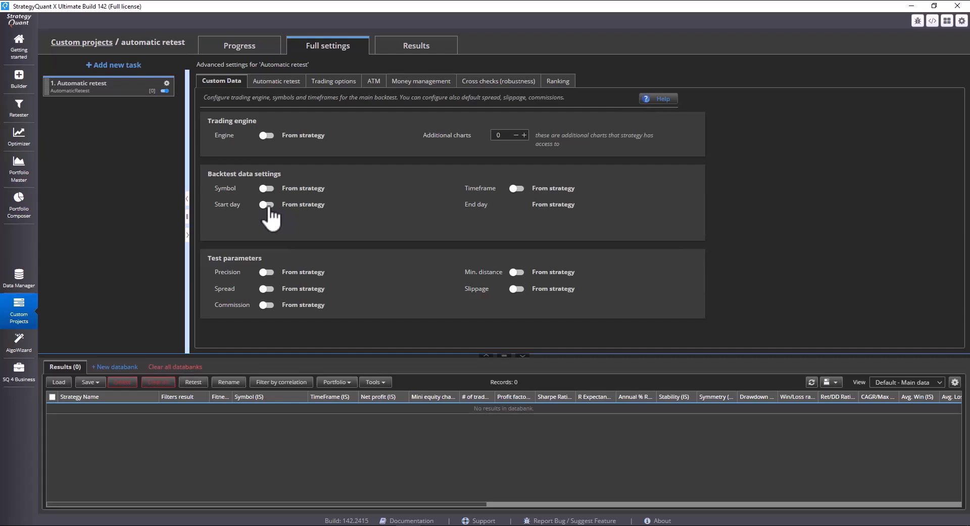
mouse_move(143, 277)
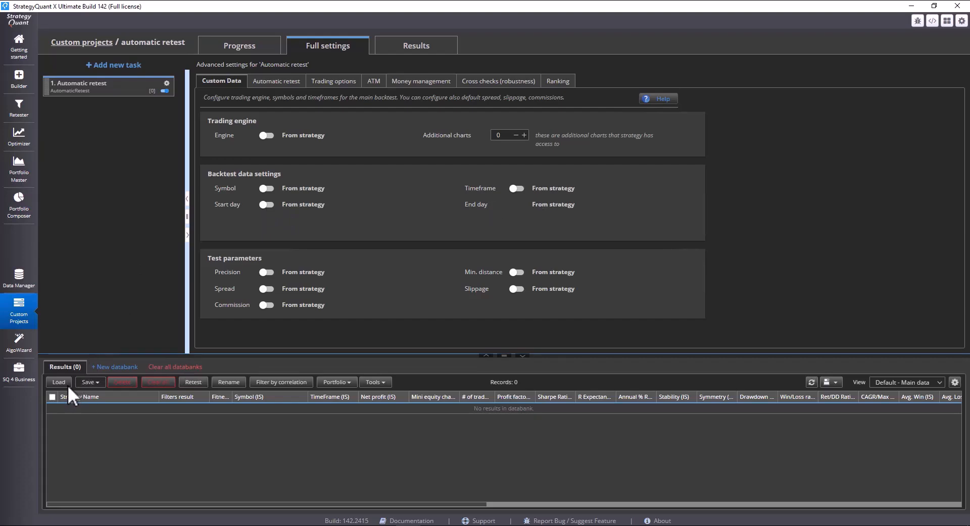
- Load the 14 strategy files into the Results databank and select GJ_15_221529125_S_EM_CF_SQX
left_click(59, 382)
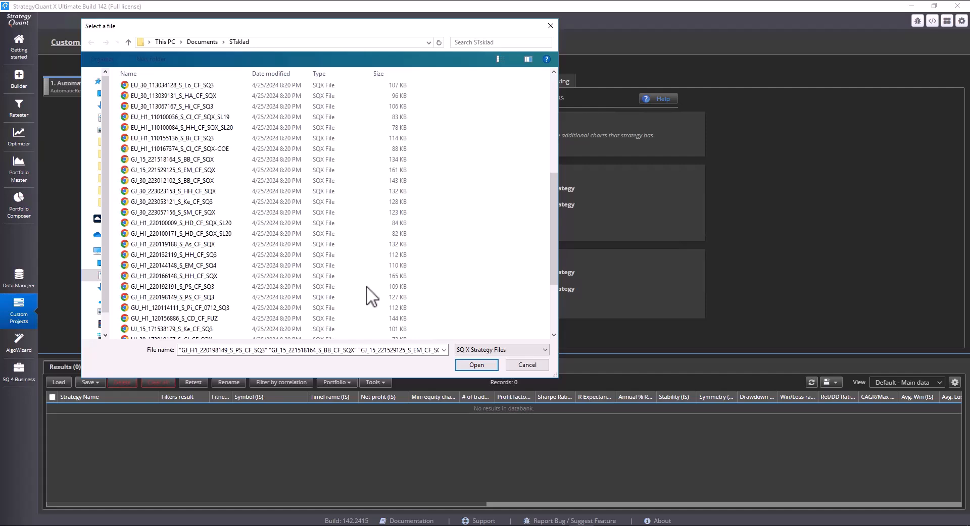
left_click(476, 365)
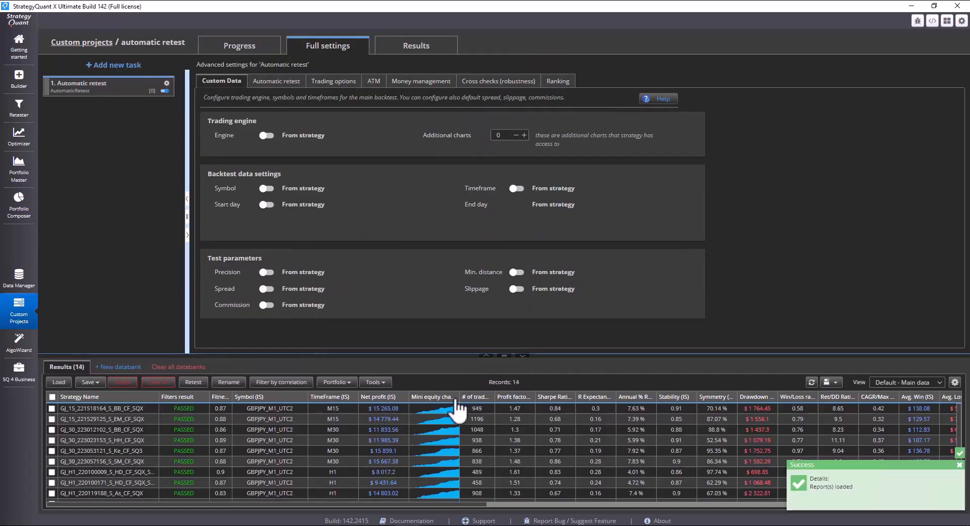
left_click(105, 408)
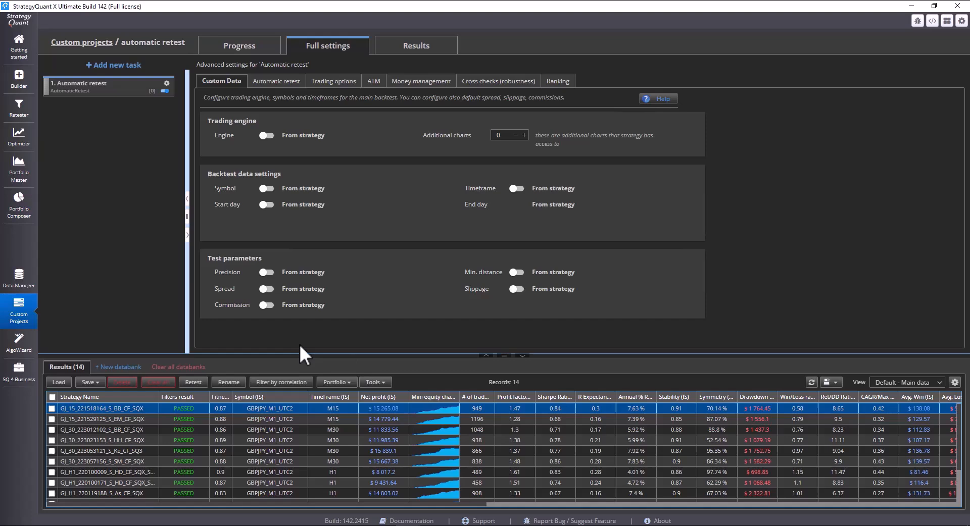
left_click(19, 277)
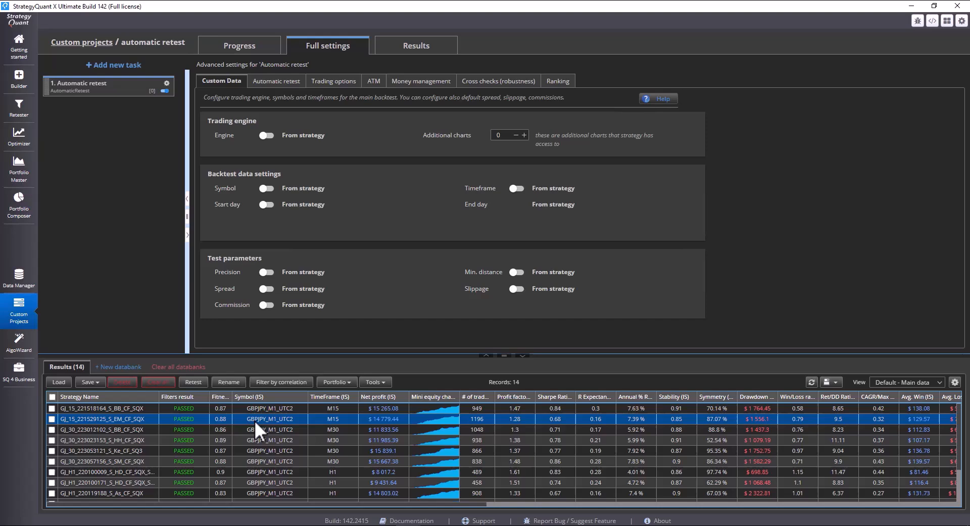
mouse_move(312, 429)
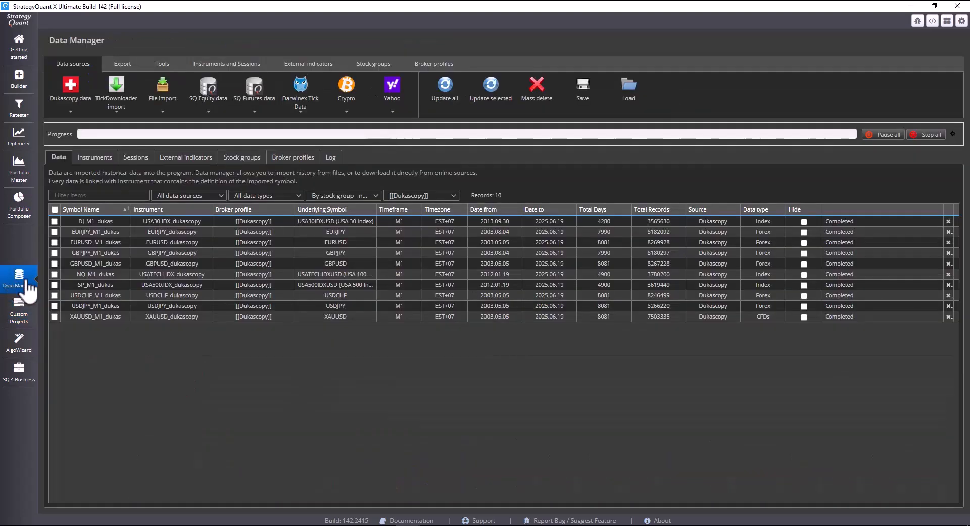
- Check the EURUSD_M1_dukas and GBPJPY_M1_dukas data sets, then return to the project
left_click(186, 241)
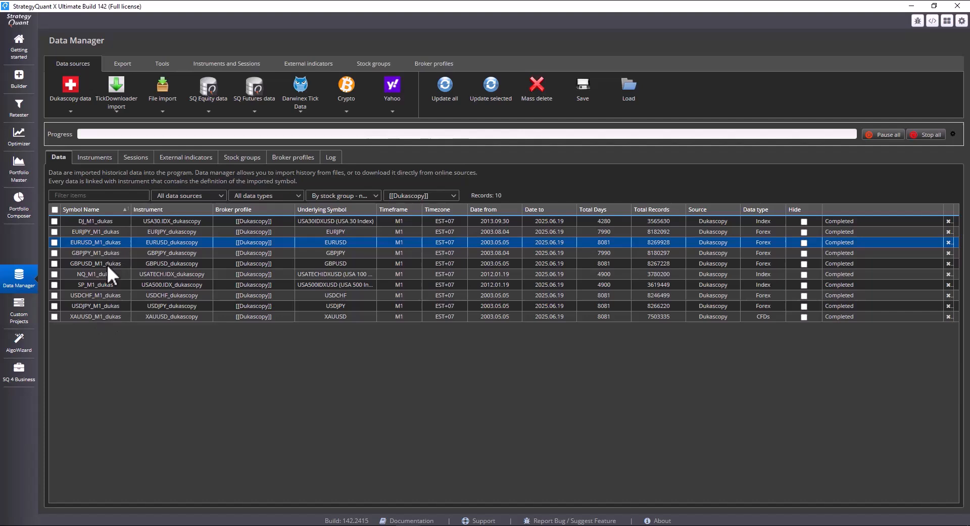
left_click(96, 252)
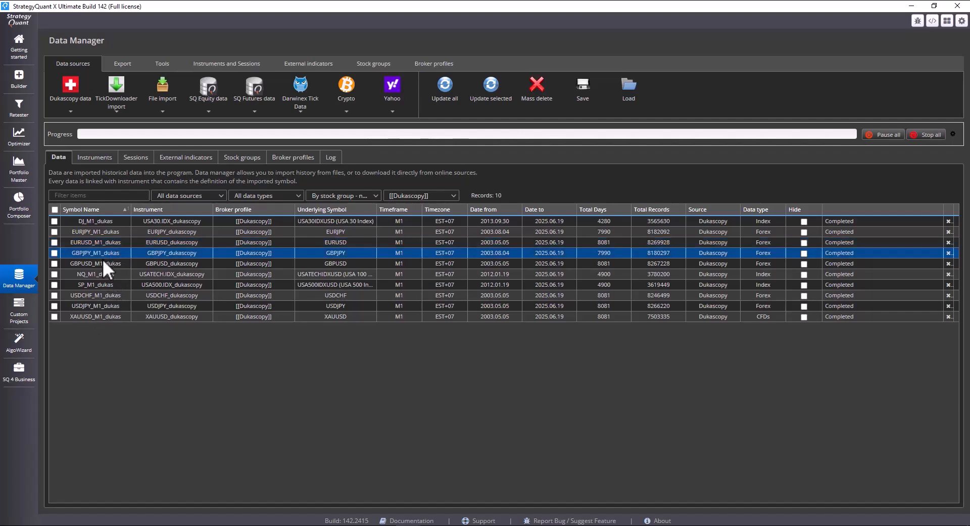
mouse_move(91, 264)
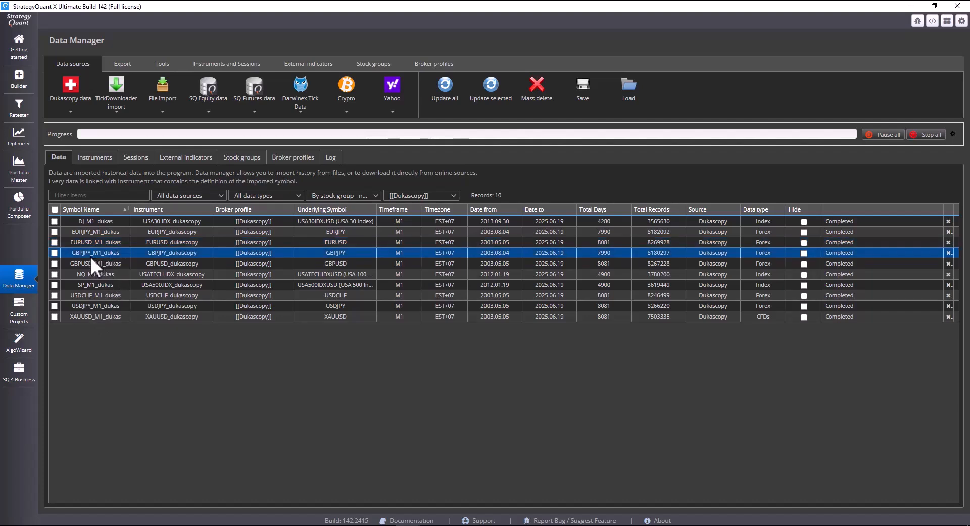
mouse_move(102, 266)
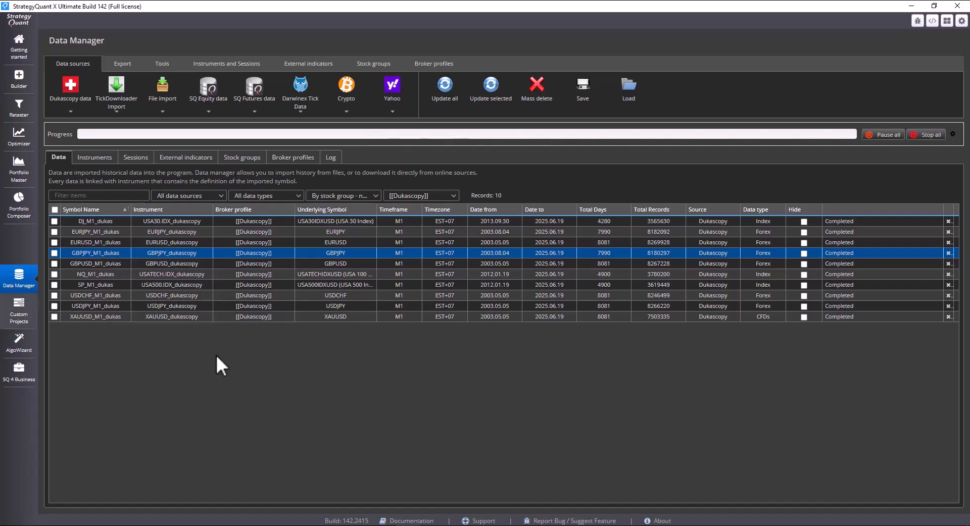
left_click(18, 306)
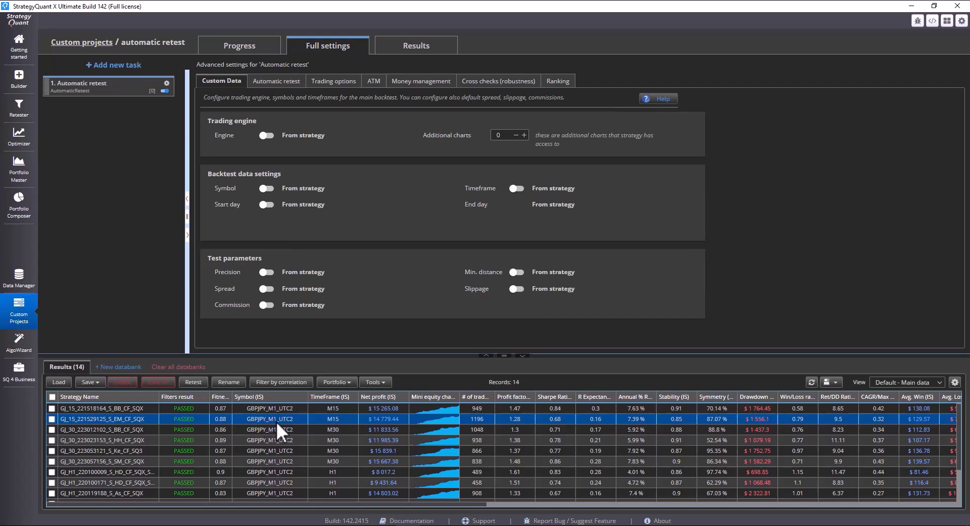
mouse_move(288, 434)
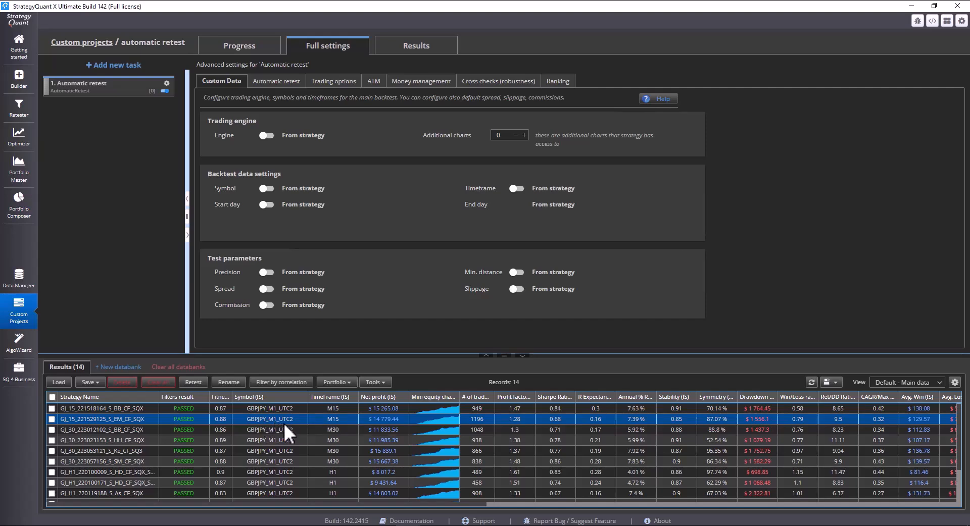
mouse_move(265, 189)
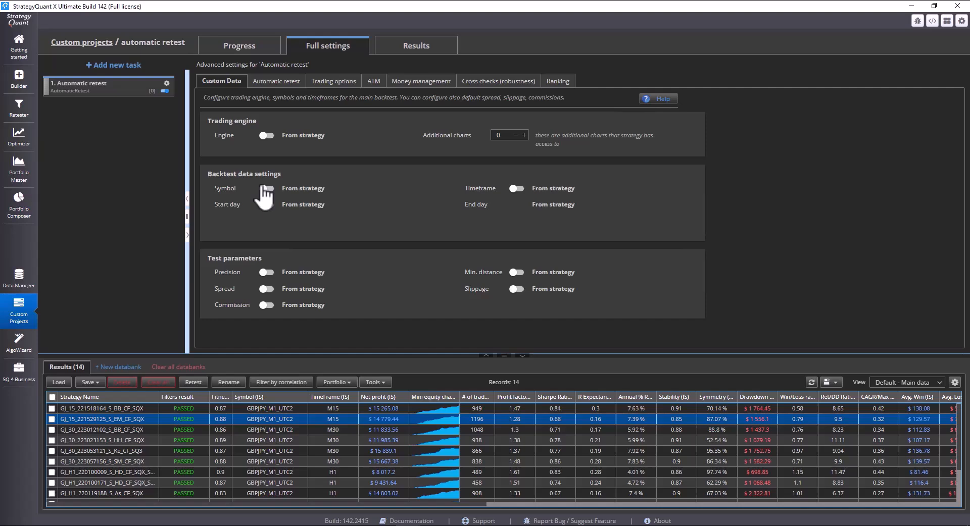
- Override the strategies' symbol with GBPJPY_M1_dukas custom data and check the strategy config comparison
left_click(265, 189)
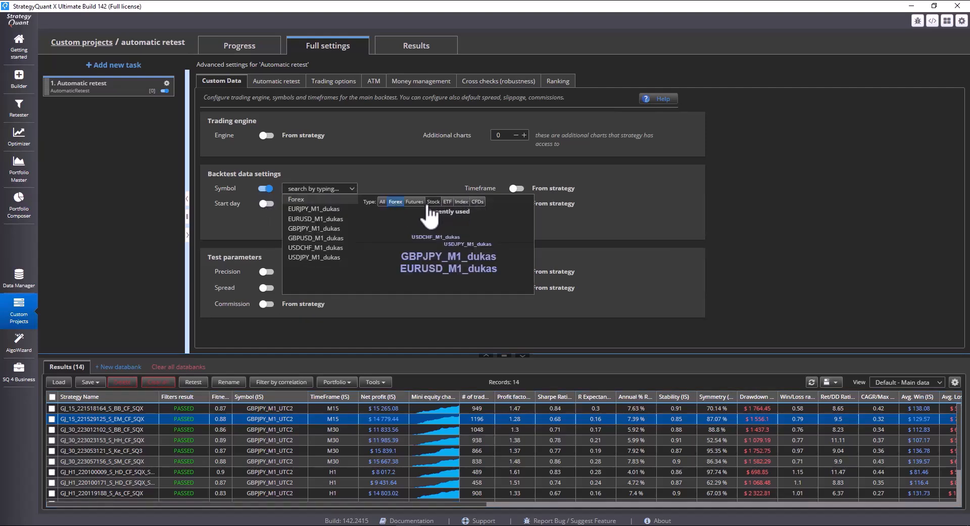
left_click(314, 228)
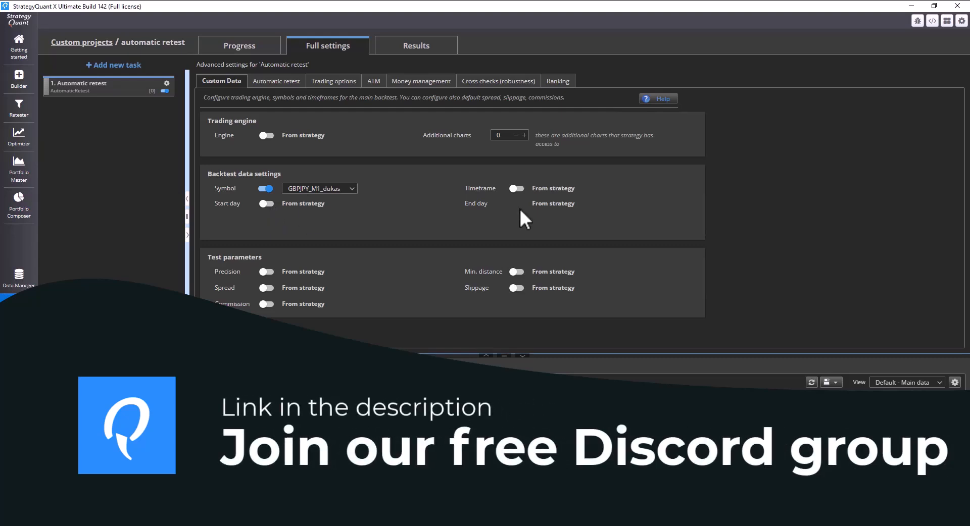
mouse_move(516, 225)
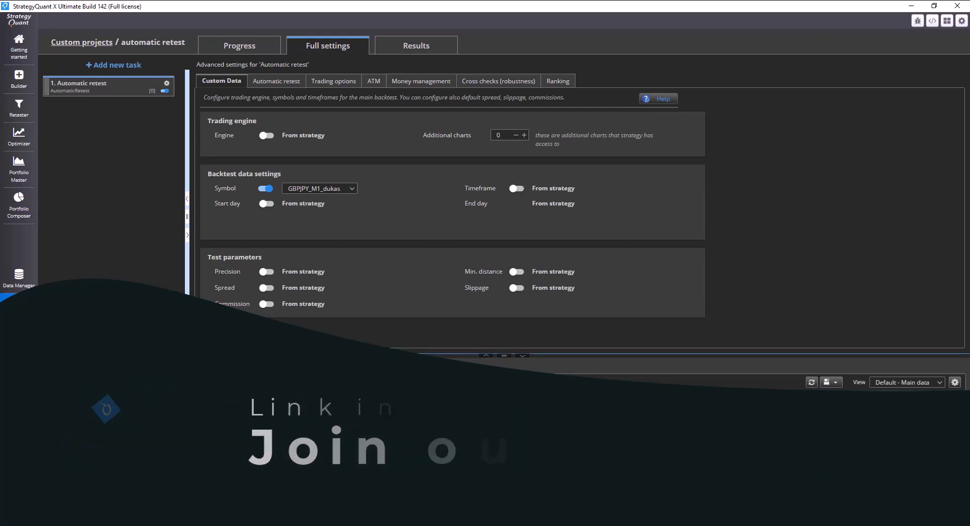
left_click(415, 45)
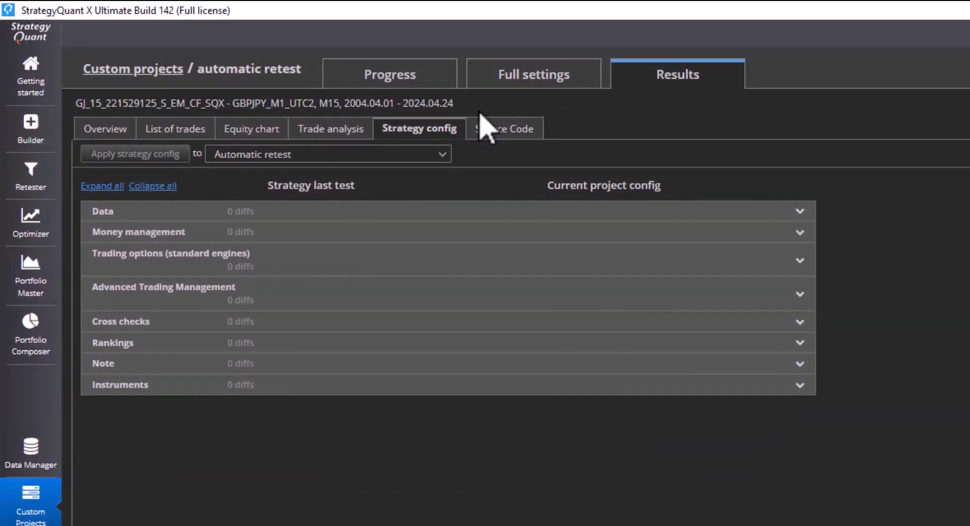
left_click(389, 74)
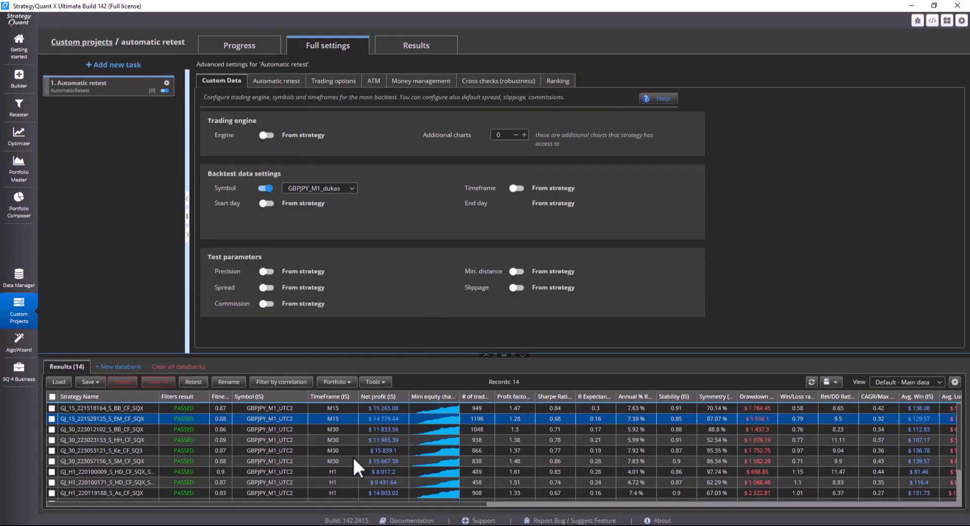
left_click(239, 46)
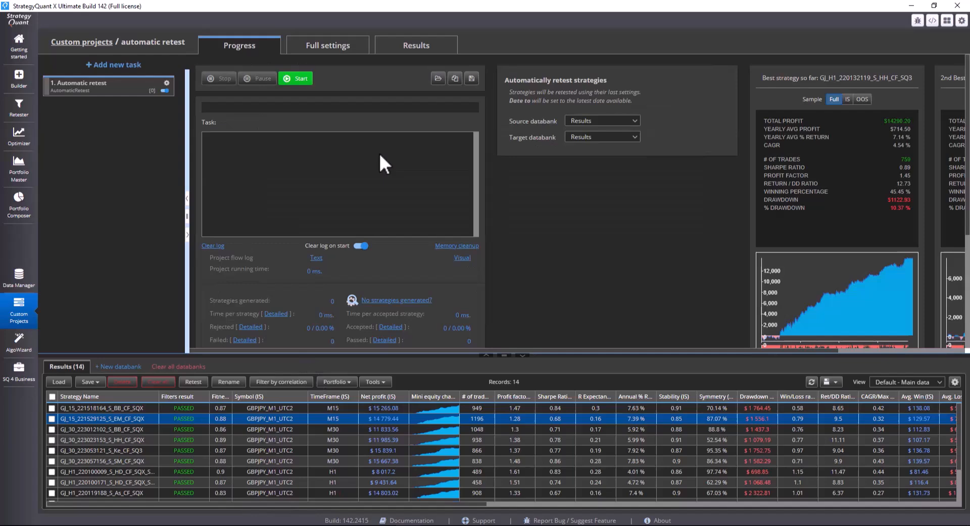
mouse_move(603, 137)
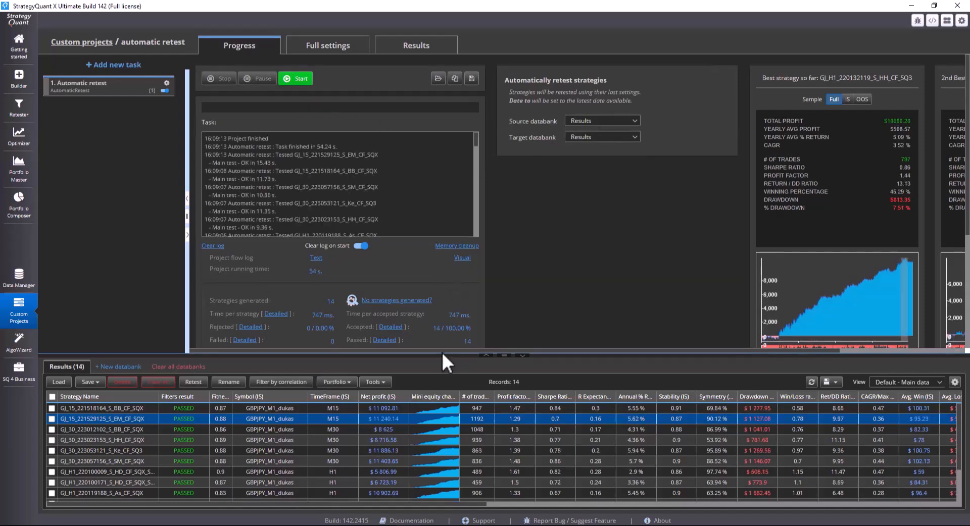
mouse_move(563, 516)
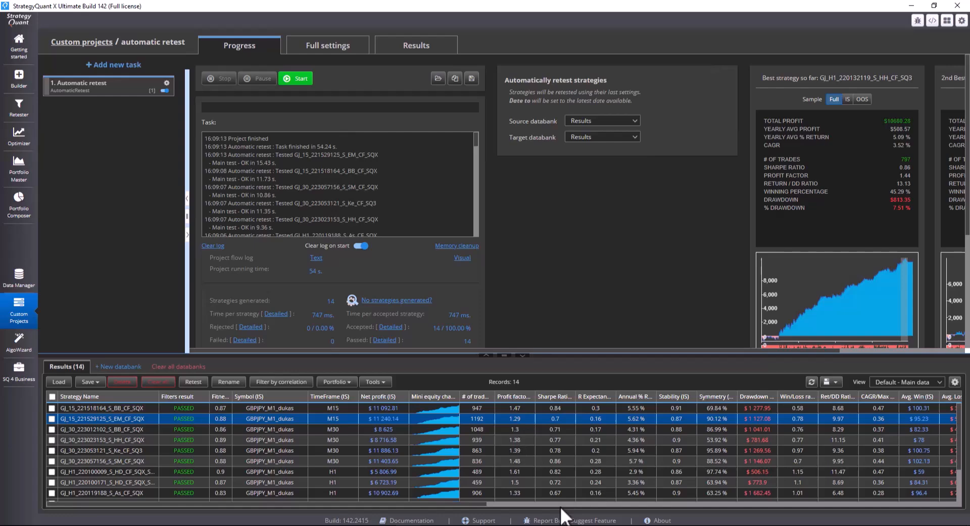
- Review a retested strategy's equity chart on GBPJPY_M1_dukas and return to full settings
left_click(555, 396)
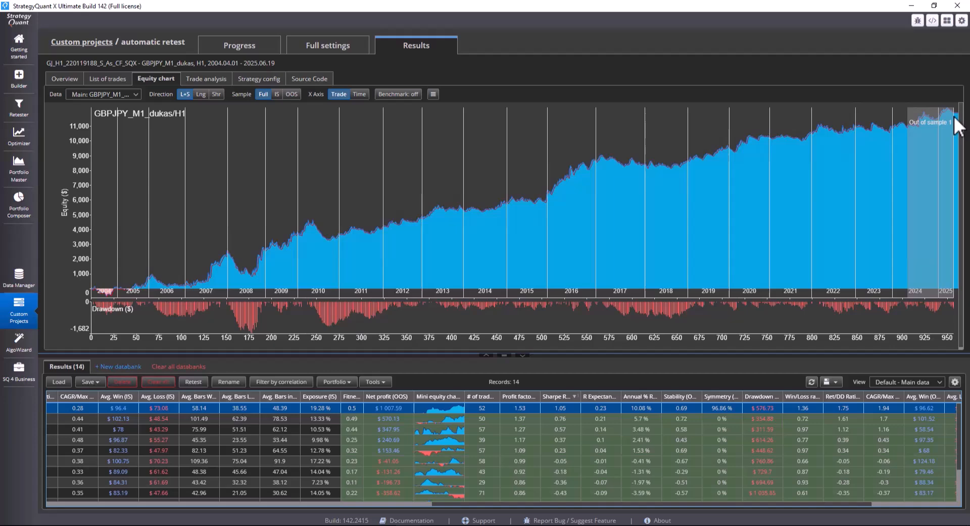
mouse_move(957, 129)
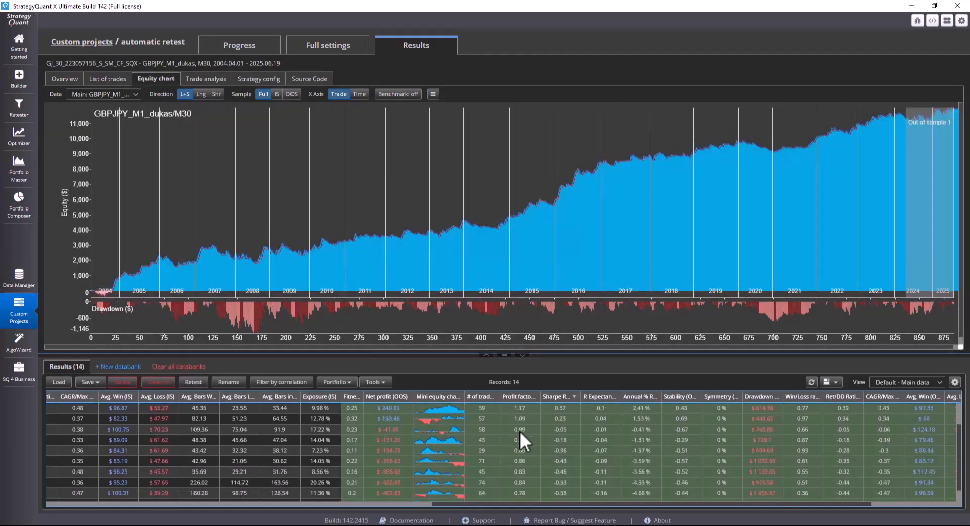
left_click(238, 44)
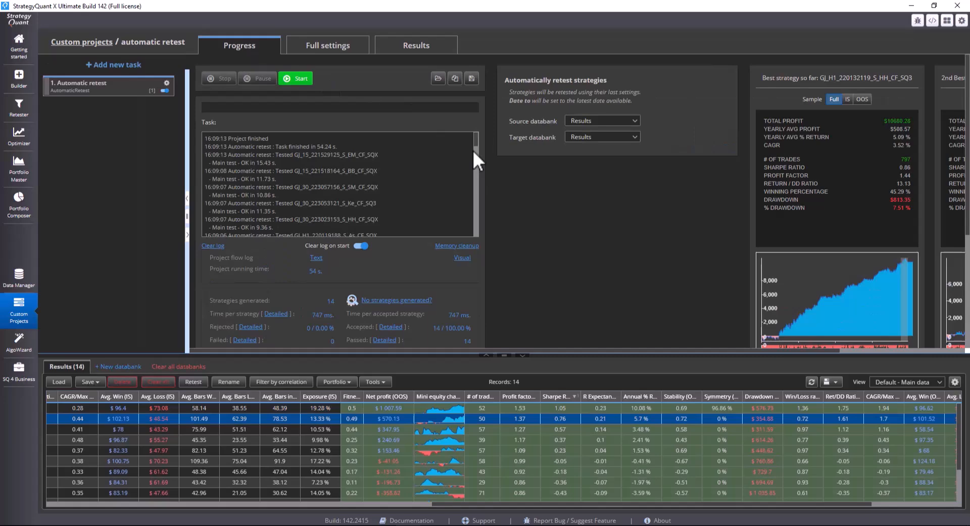
left_click(327, 45)
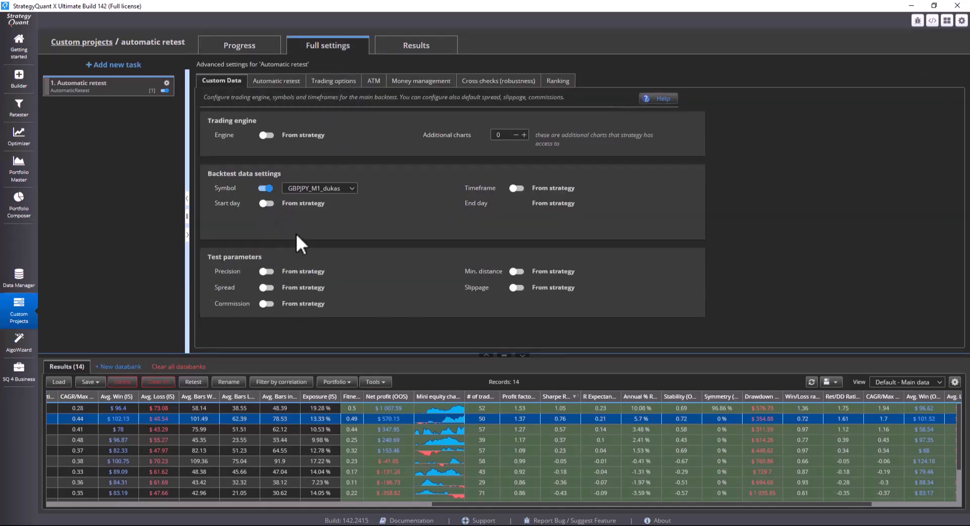
- Enable custom start and end dates (2003.08.04 to 2025.06.19) and rerun the retest
left_click(265, 203)
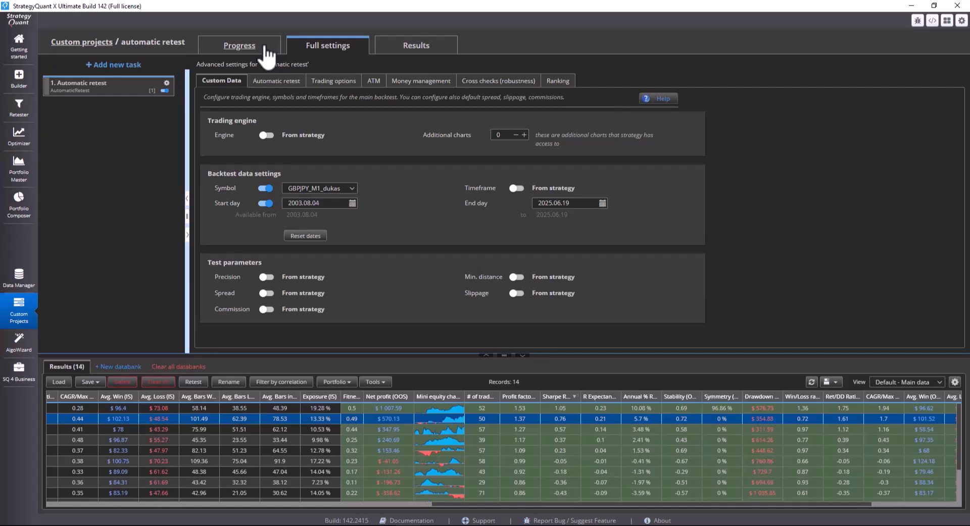
left_click(238, 46)
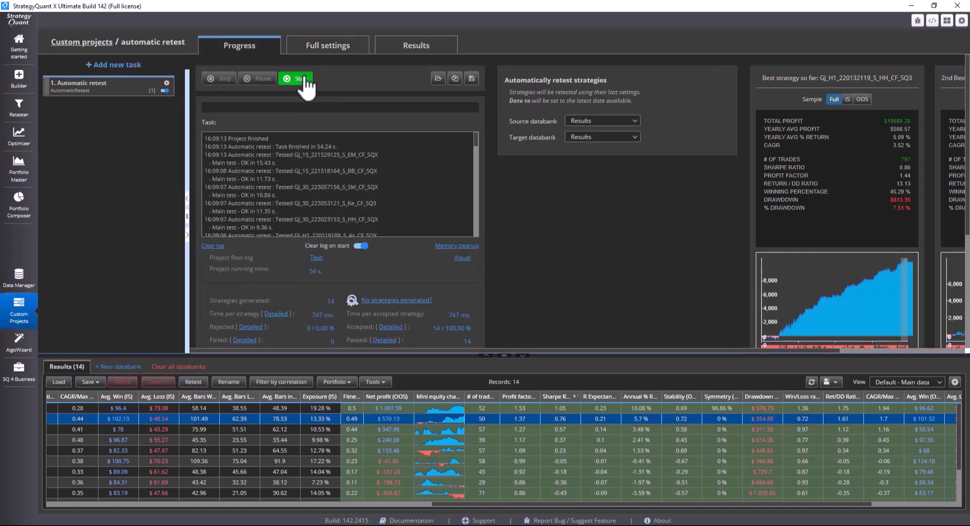
left_click(415, 44)
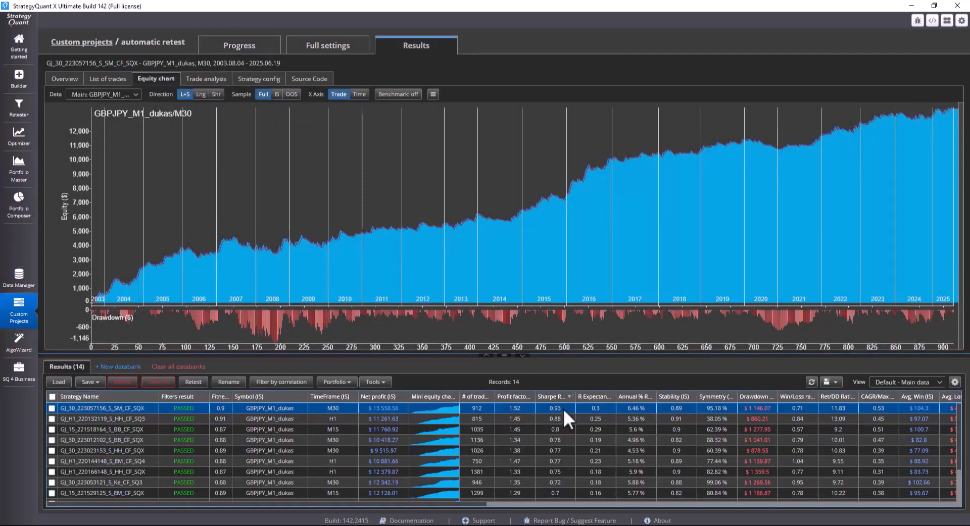
mouse_move(498, 426)
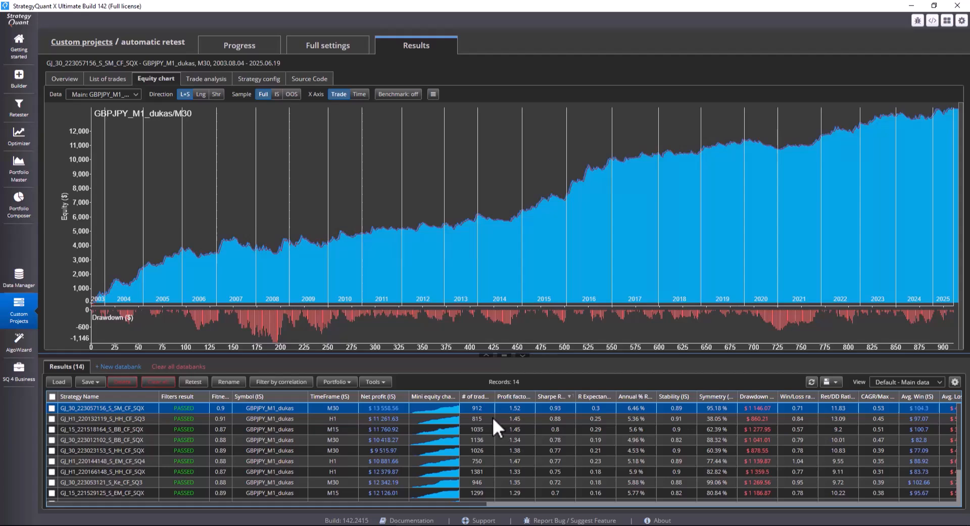
mouse_move(938, 129)
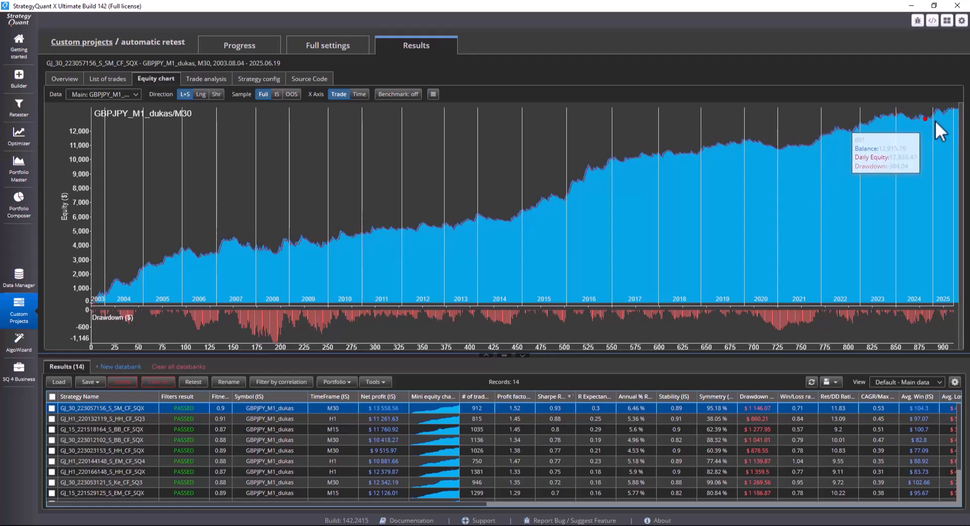
mouse_move(909, 122)
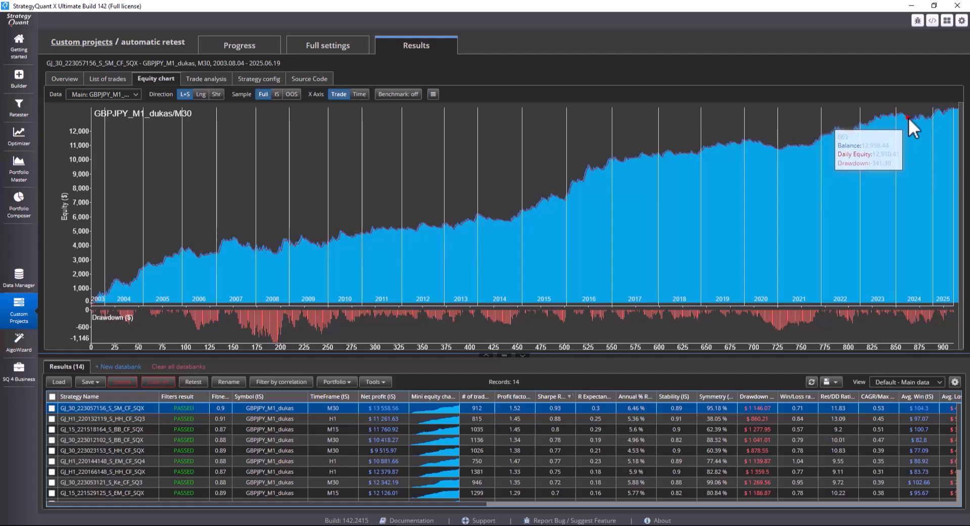
mouse_move(512, 425)
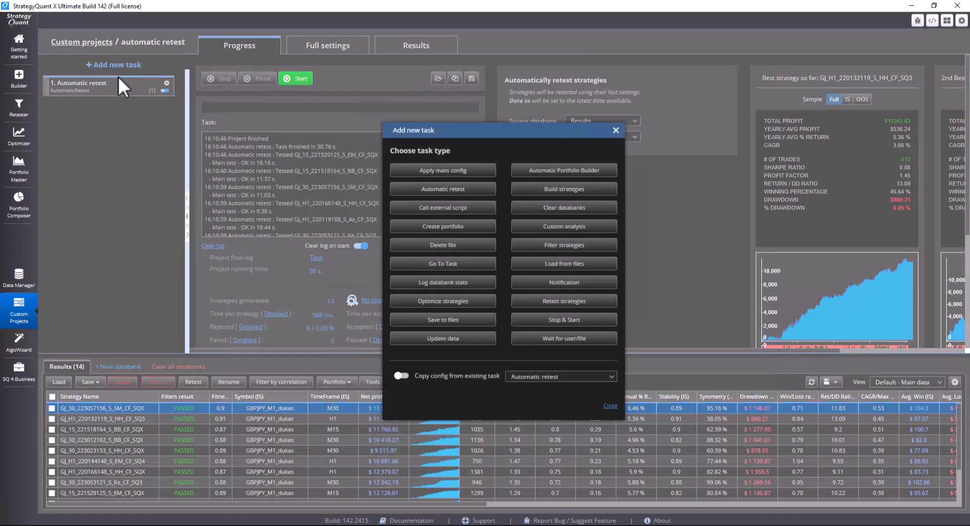
mouse_move(443, 245)
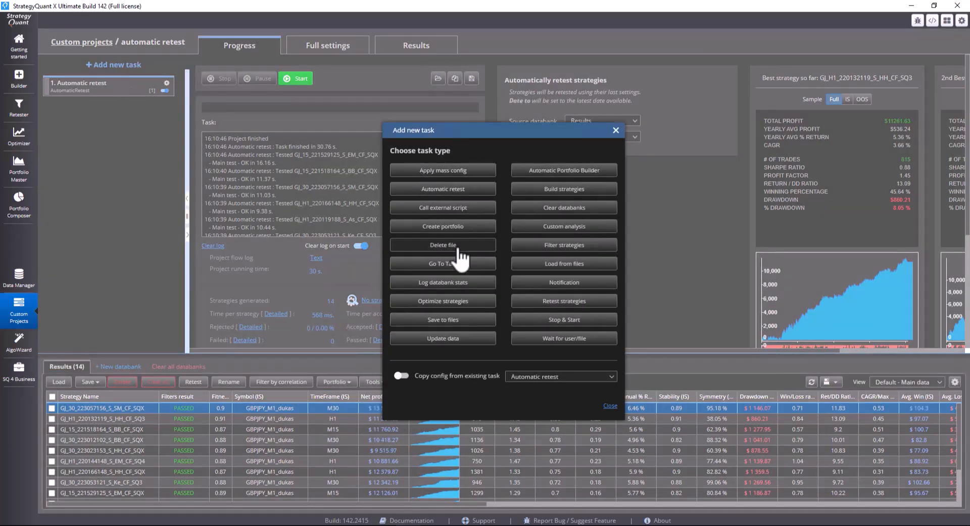
mouse_move(557, 269)
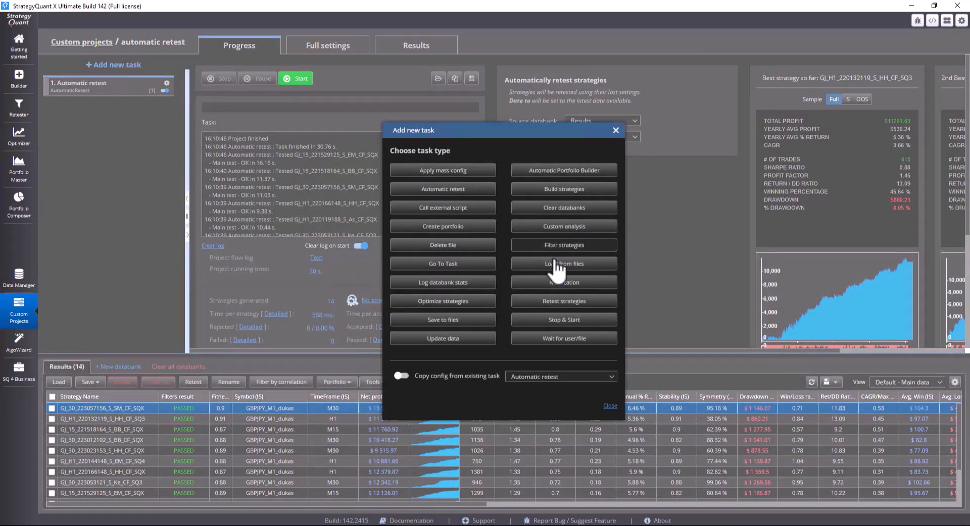
- Add Load from files and Save to files tasks around the retest and set the SQX output folder
left_click(564, 264)
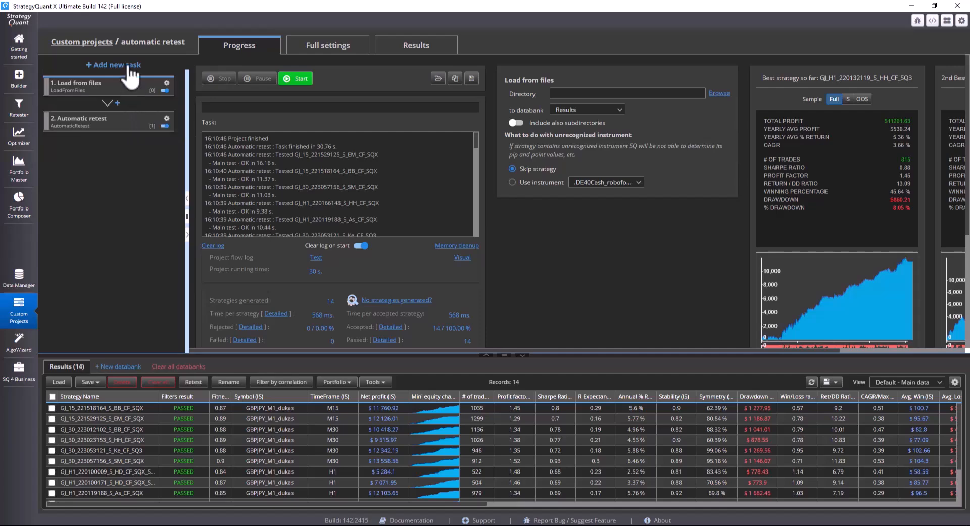
left_click(113, 65)
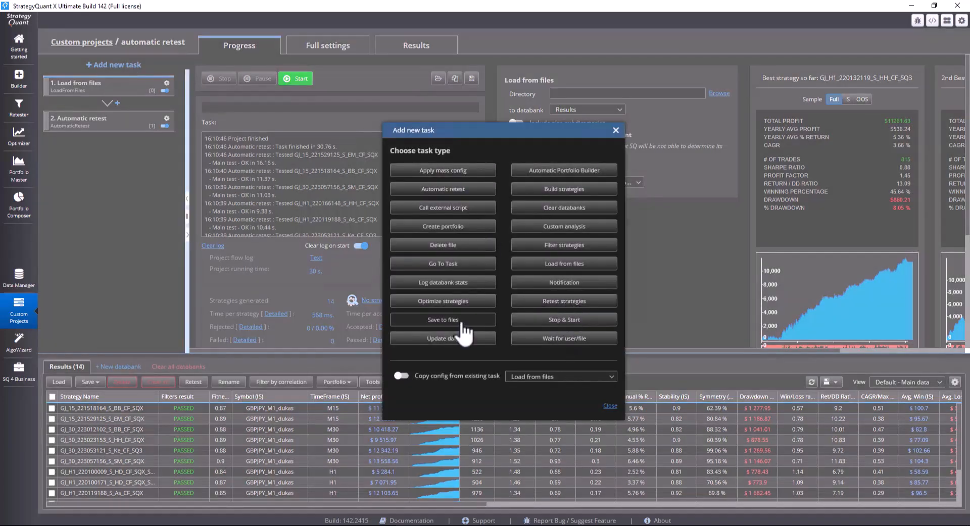
left_click(443, 320)
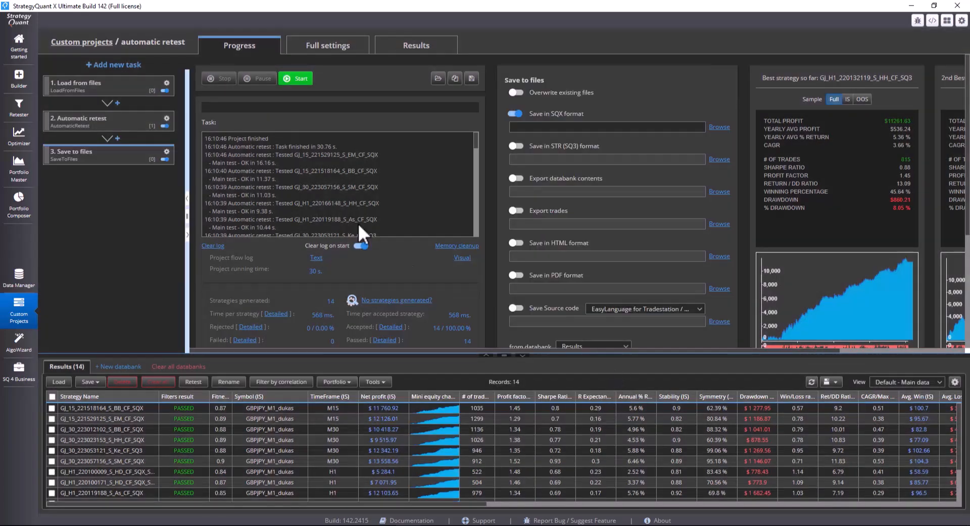
left_click(81, 84)
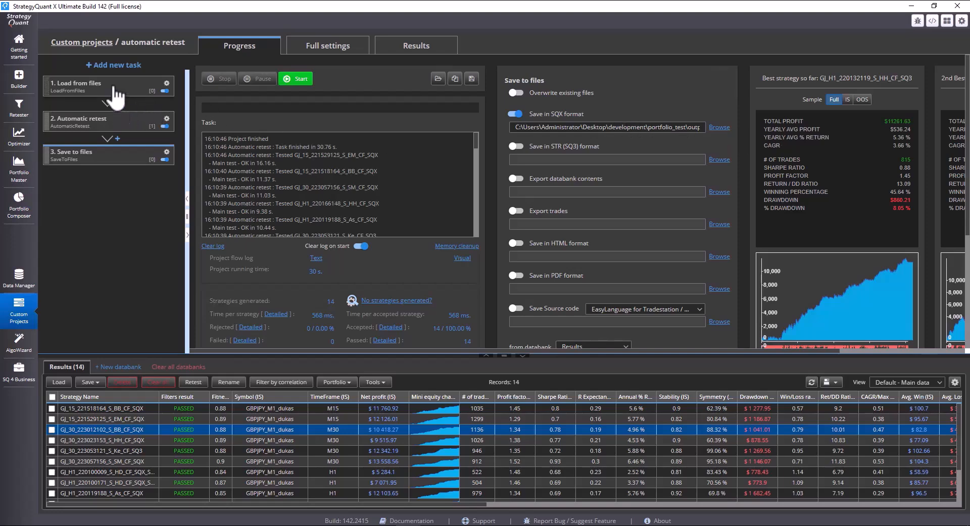
- Point the Load from files task at the portfolio_test folder, loading into the Results databank
left_click(76, 84)
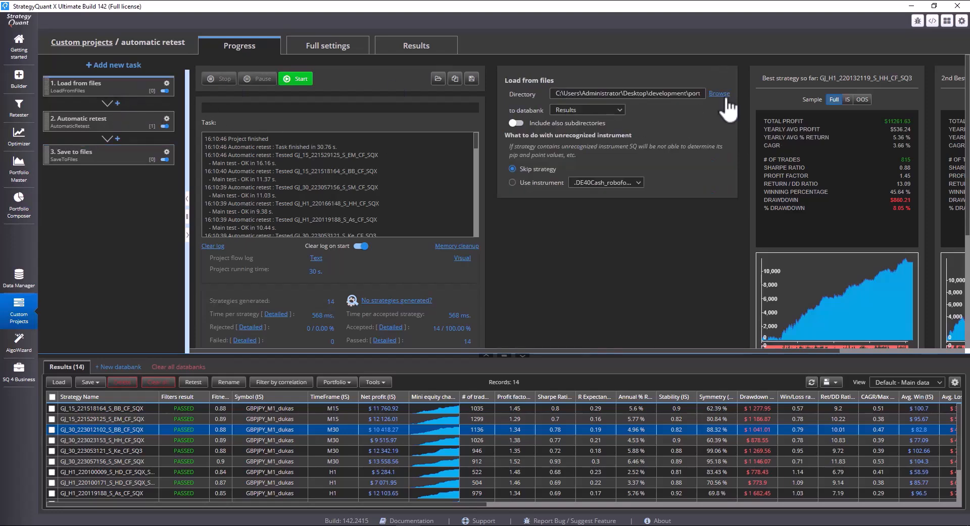
left_click(718, 93)
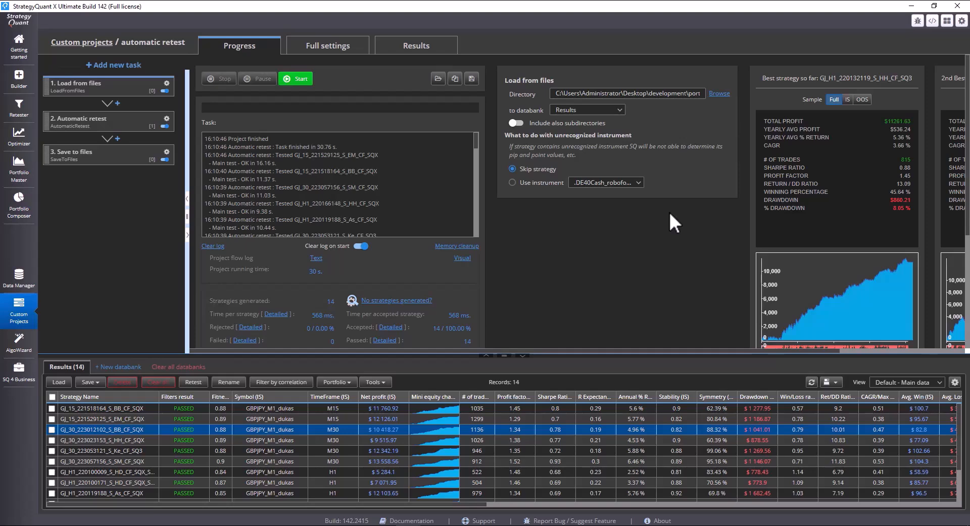
mouse_move(544, 141)
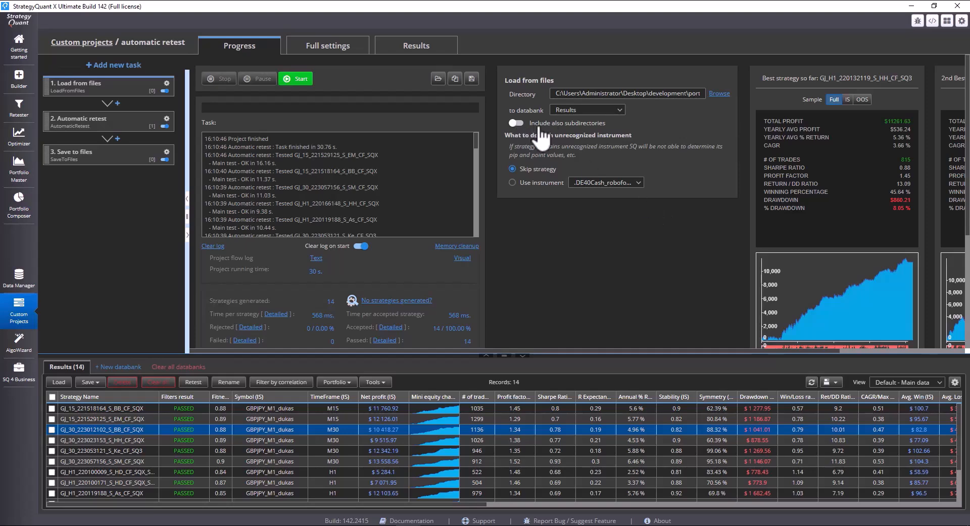
mouse_move(615, 138)
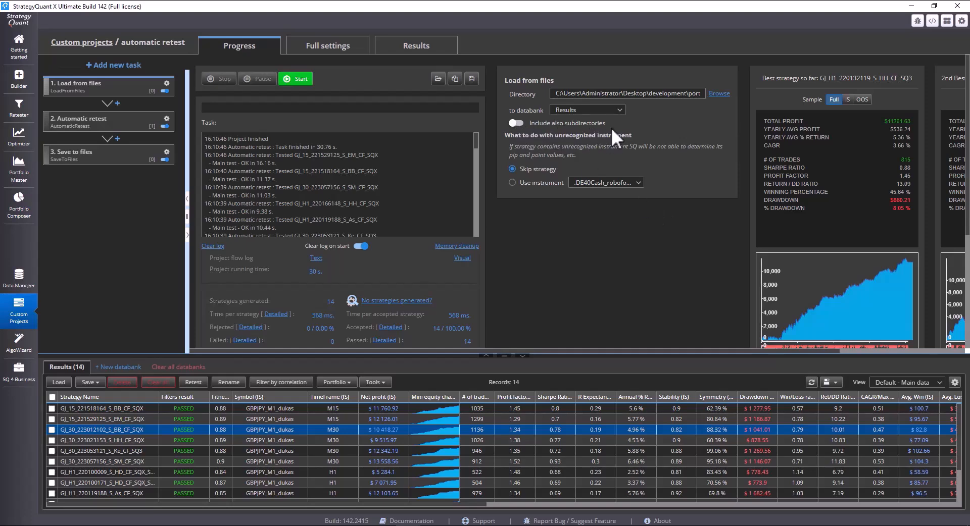
mouse_move(551, 139)
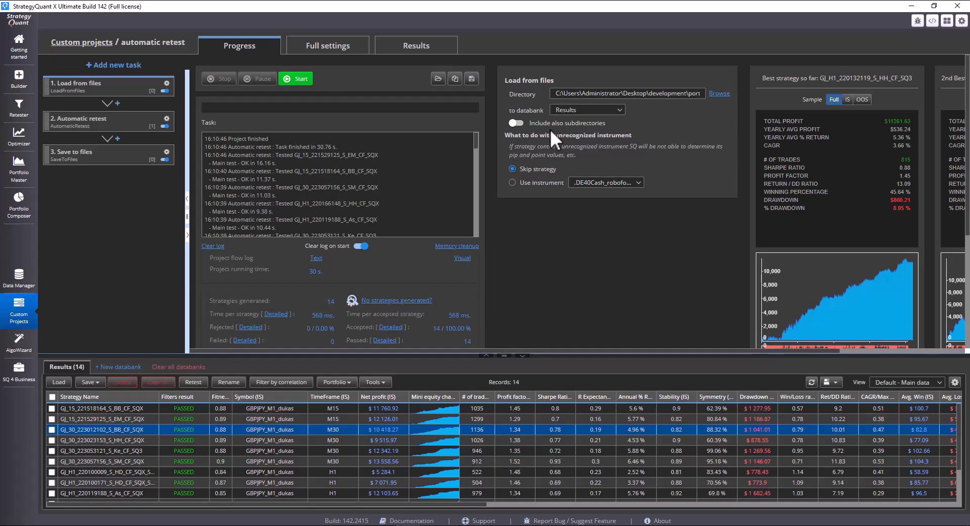
mouse_move(637, 151)
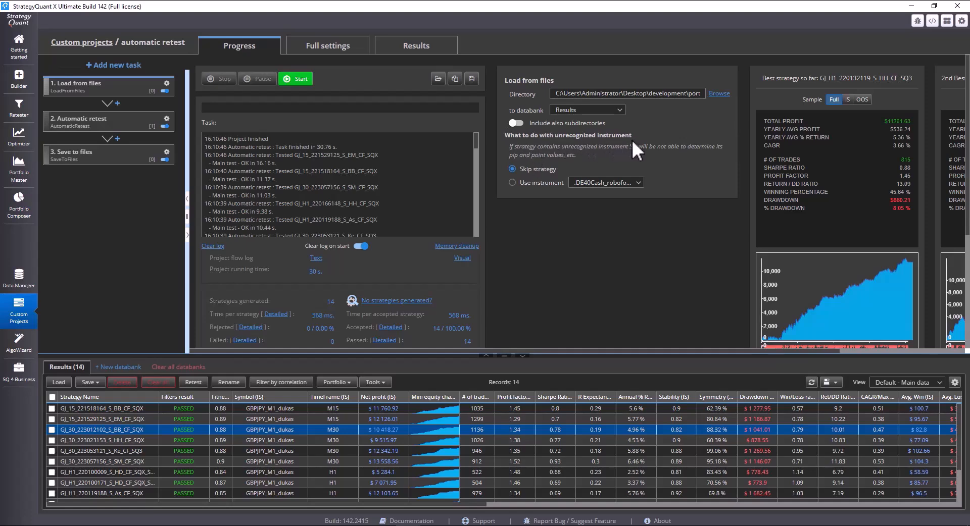
mouse_move(559, 152)
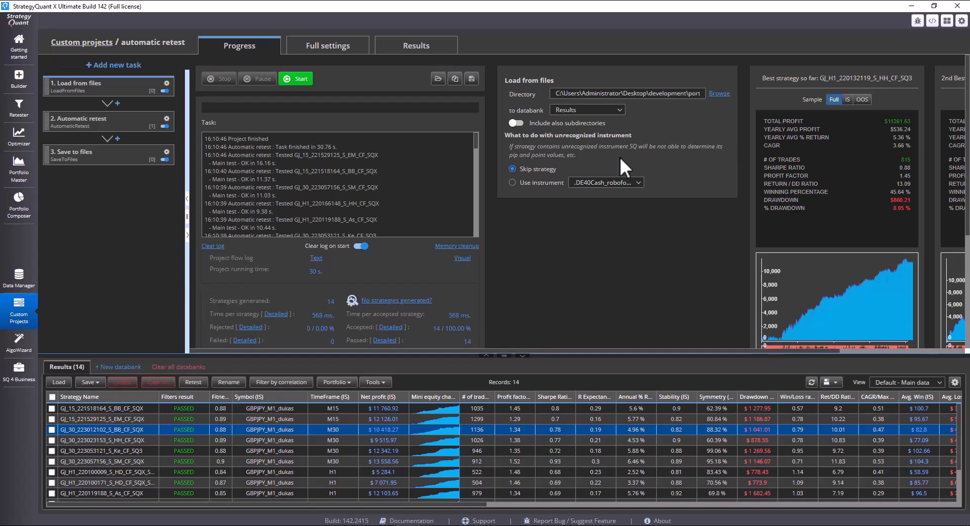
mouse_move(623, 169)
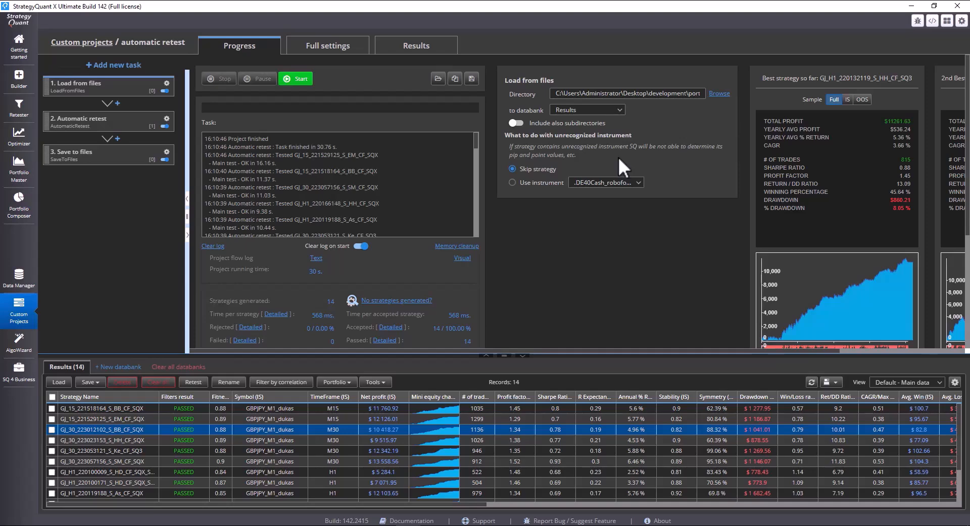
mouse_move(618, 165)
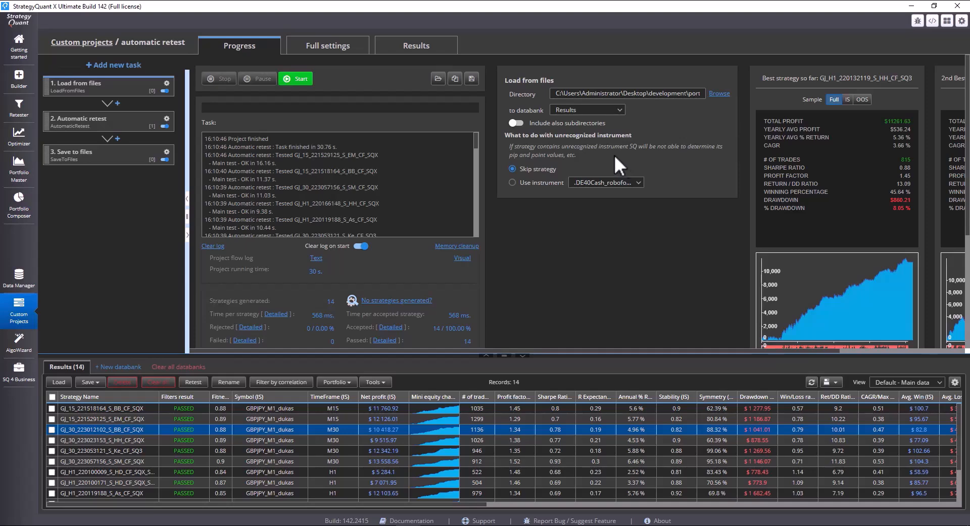
- Check the Save to files path, then start the project to load 28 strategies into Results
left_click(81, 152)
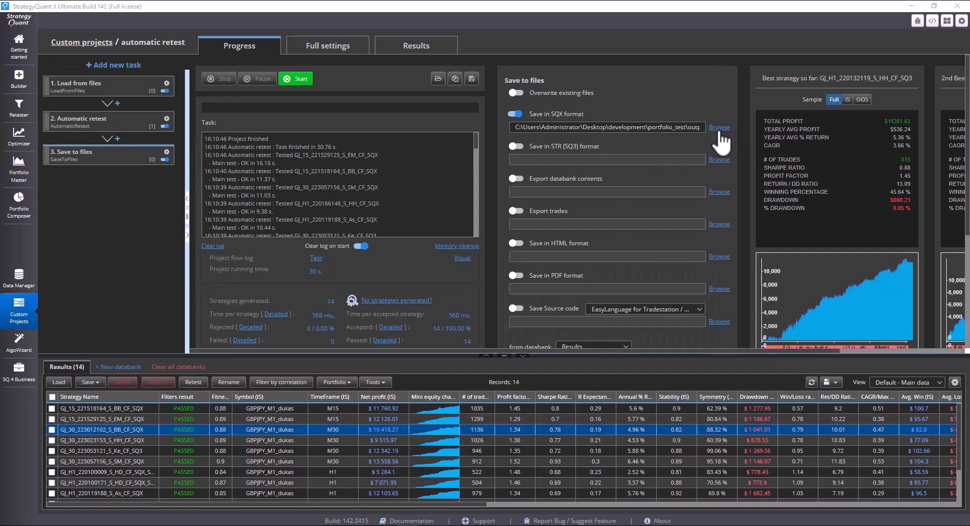
left_click(718, 127)
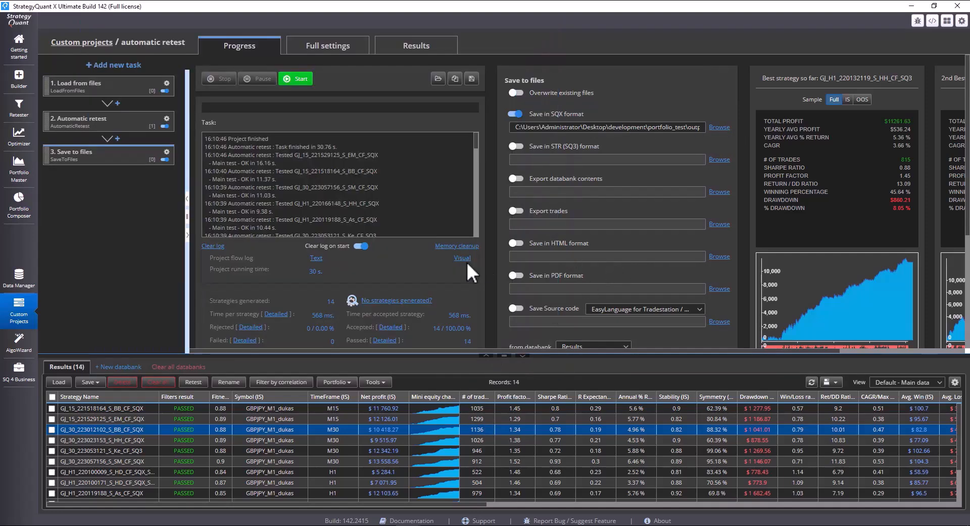
mouse_move(489, 257)
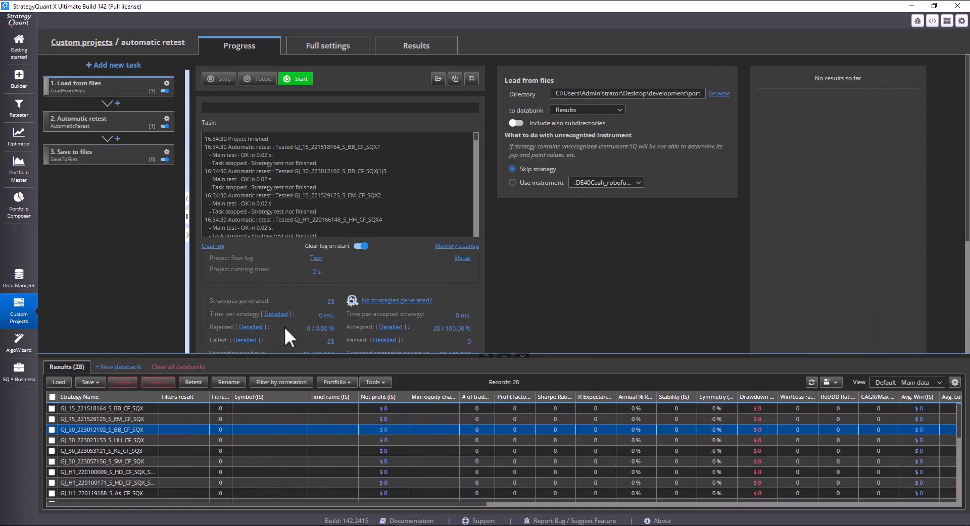
- Clear all databanks and rerun the project, leaving 14 passed retested strategies in Results
left_click(178, 366)
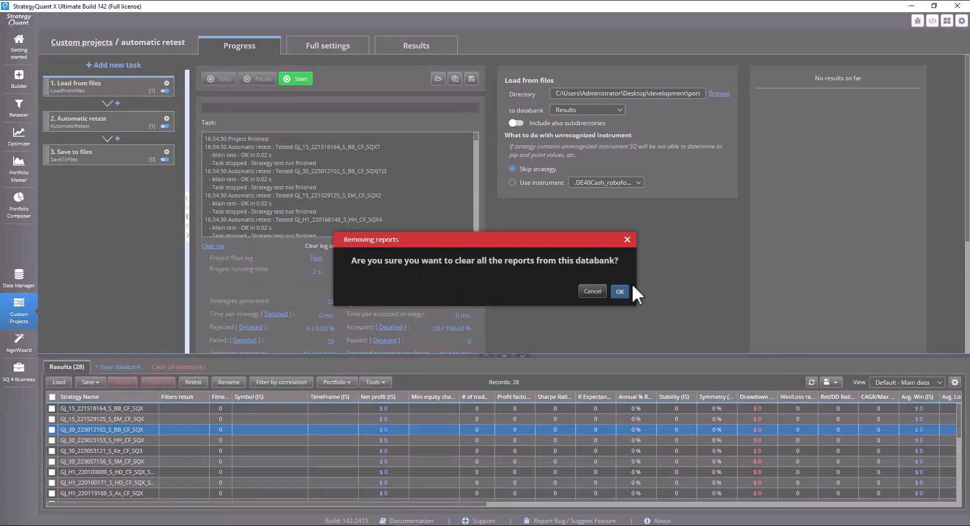
left_click(619, 291)
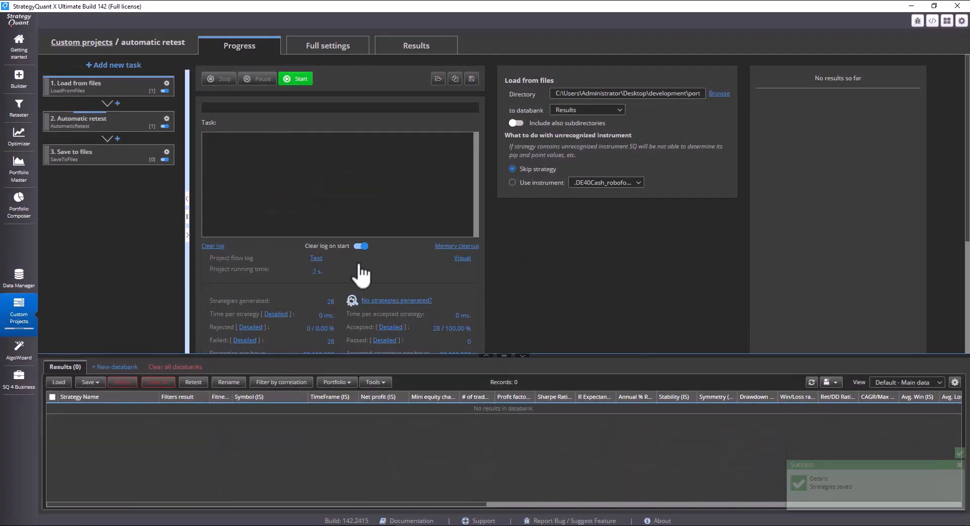
left_click(300, 78)
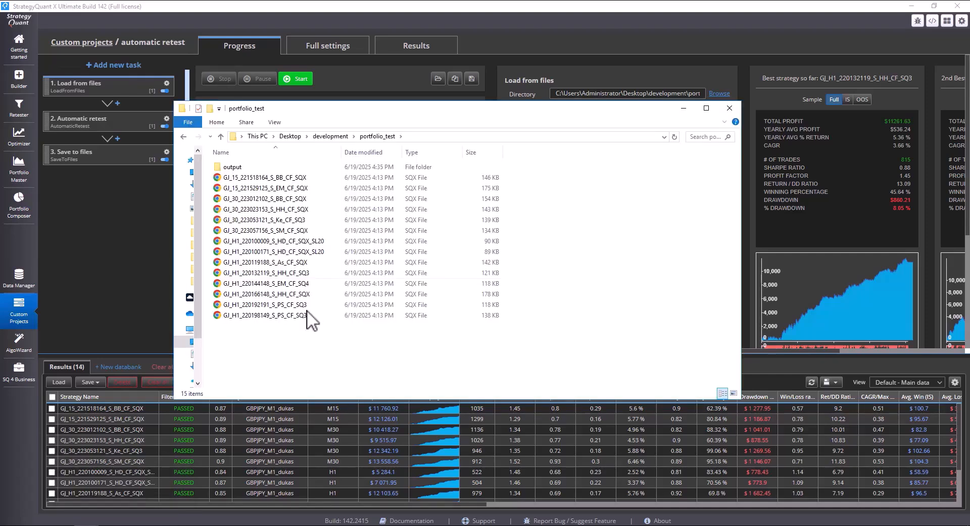
- View the portfolio_test output folder holding the 14 saved SQX strategy files
double_click(232, 166)
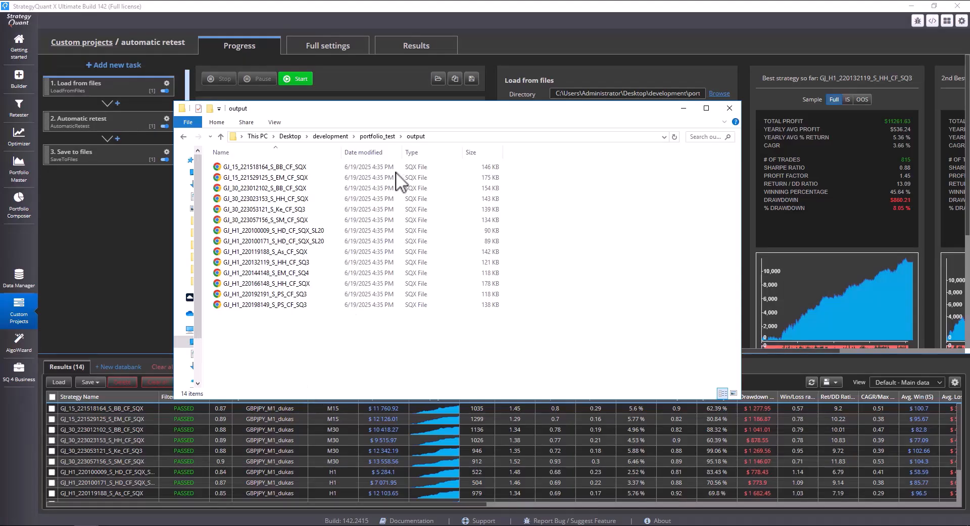
mouse_move(335, 364)
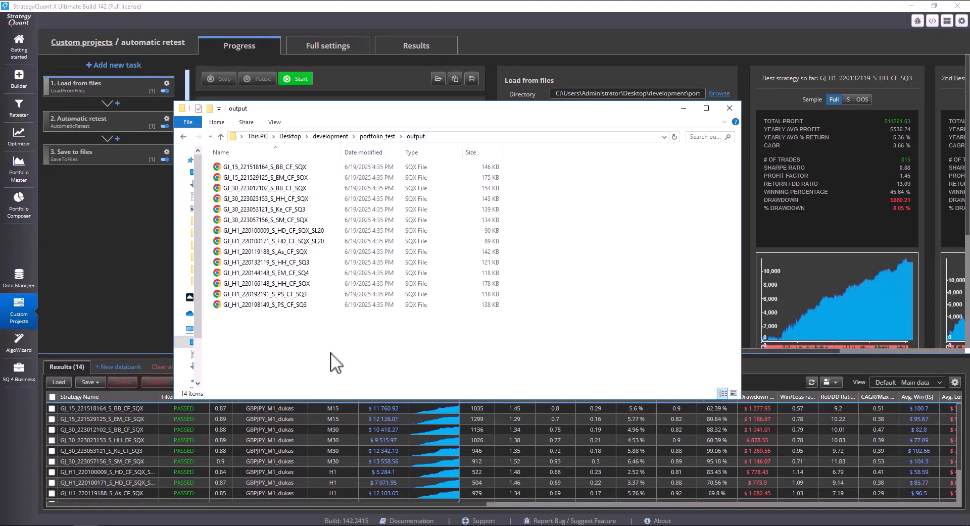